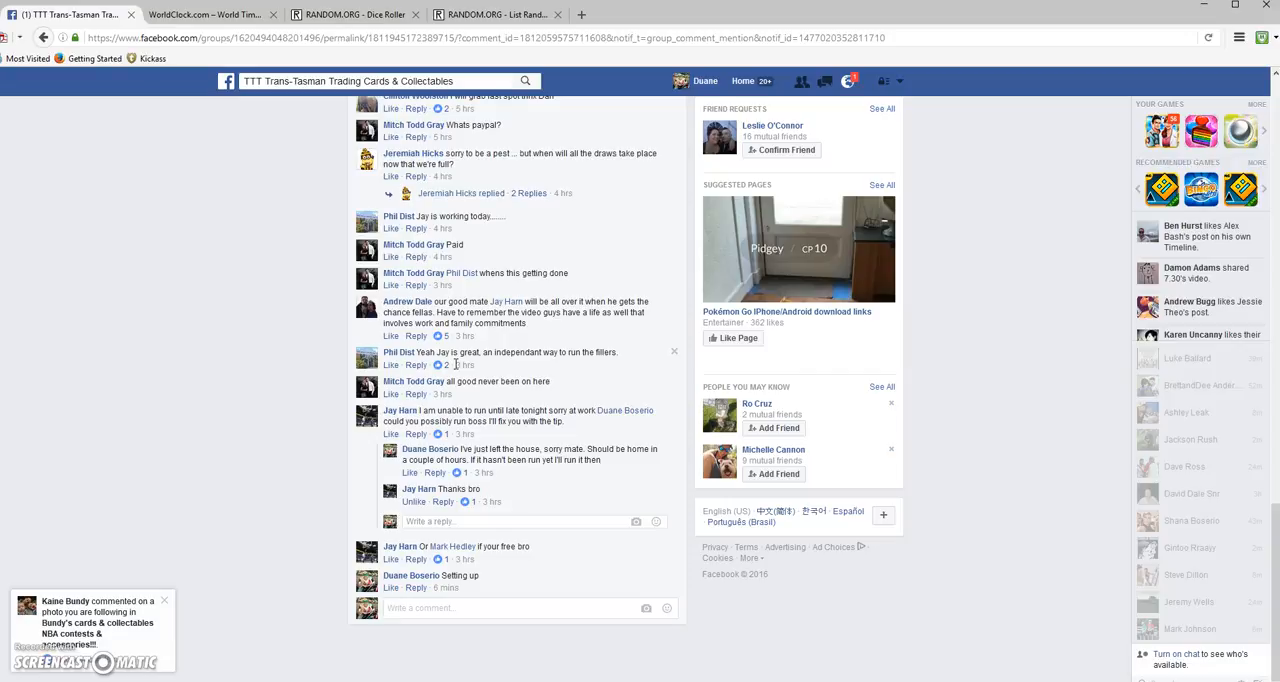
Post a 'LIVE' comment on the group thread and return to the group's main page.
{"action": "left_click", "coordinate": [450, 608]}
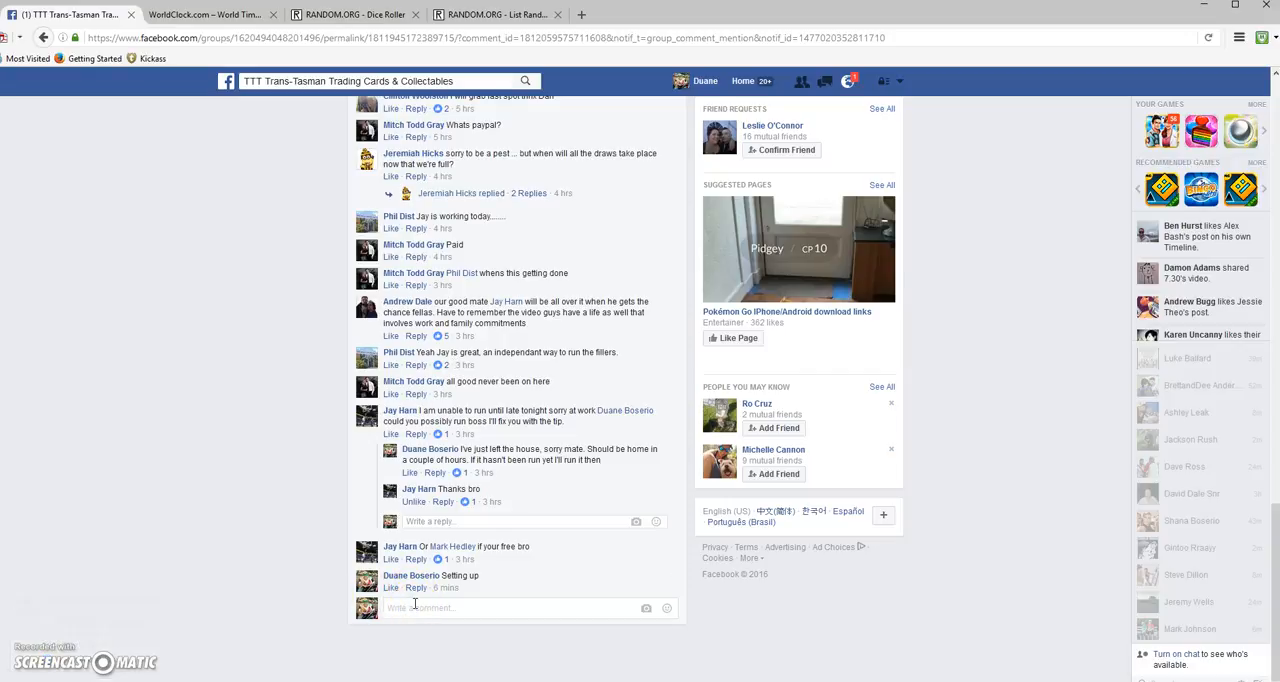
{"action": "type", "text": "LIVE"}
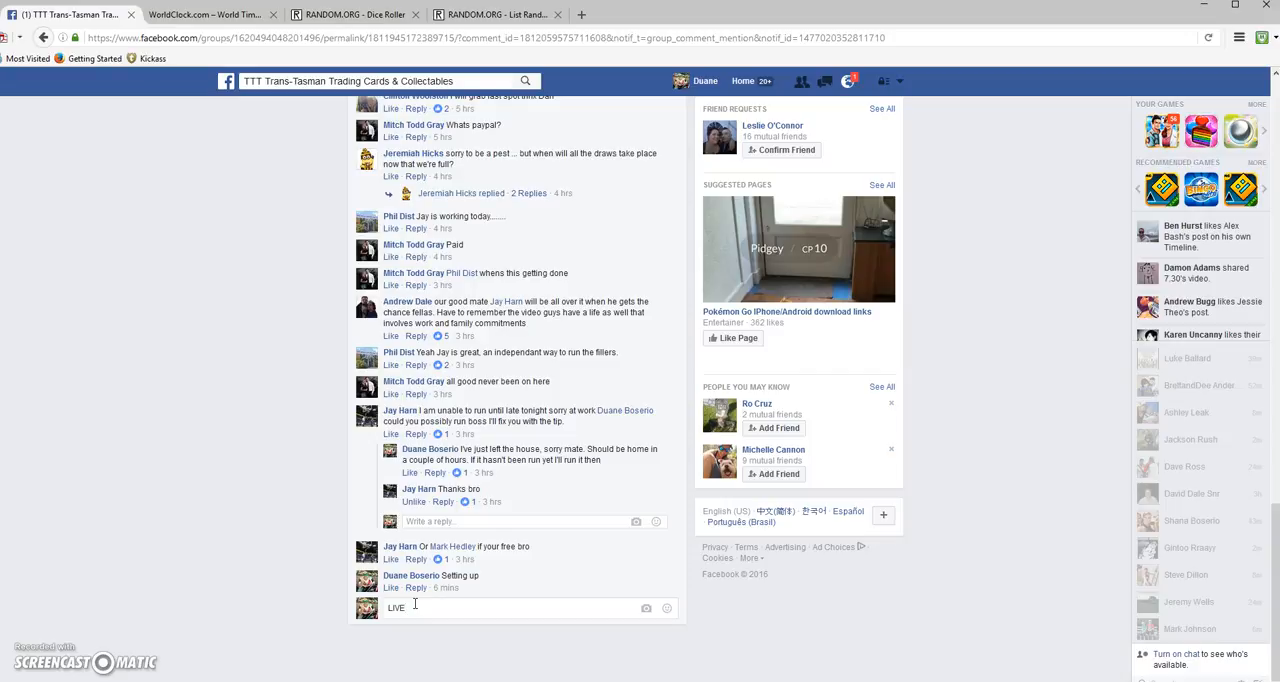
{"action": "key", "text": "enter"}
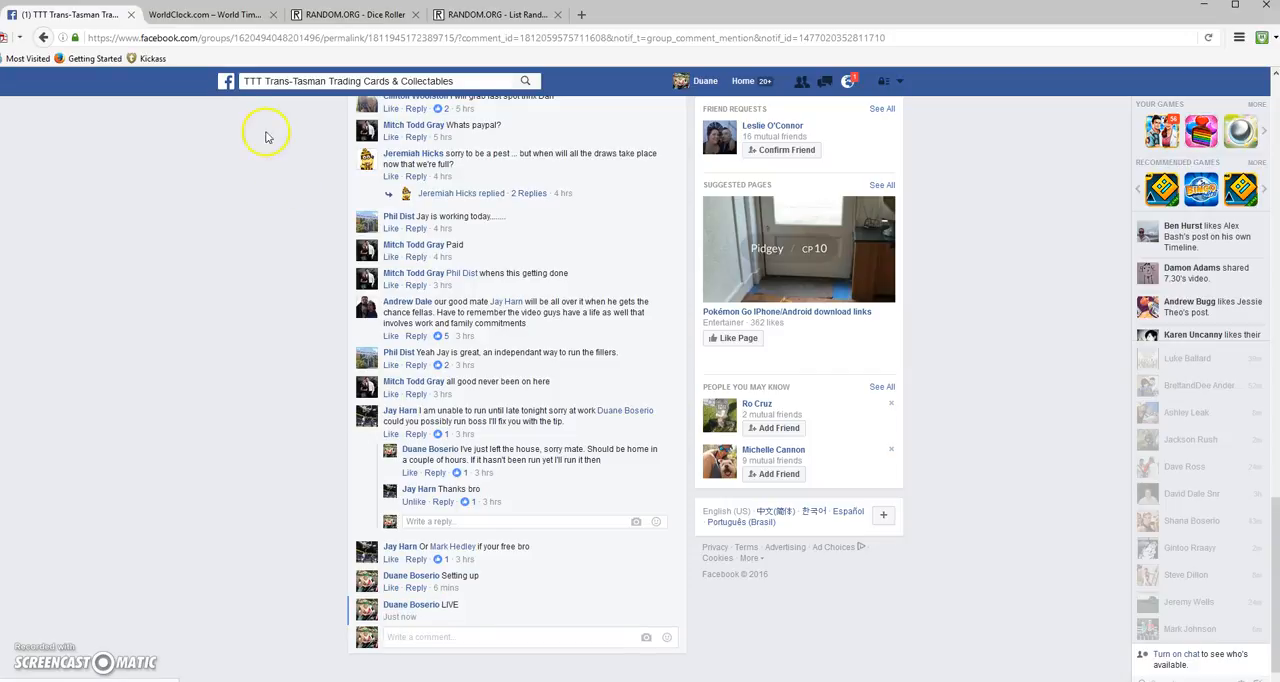
{"action": "left_click", "coordinate": [200, 14]}
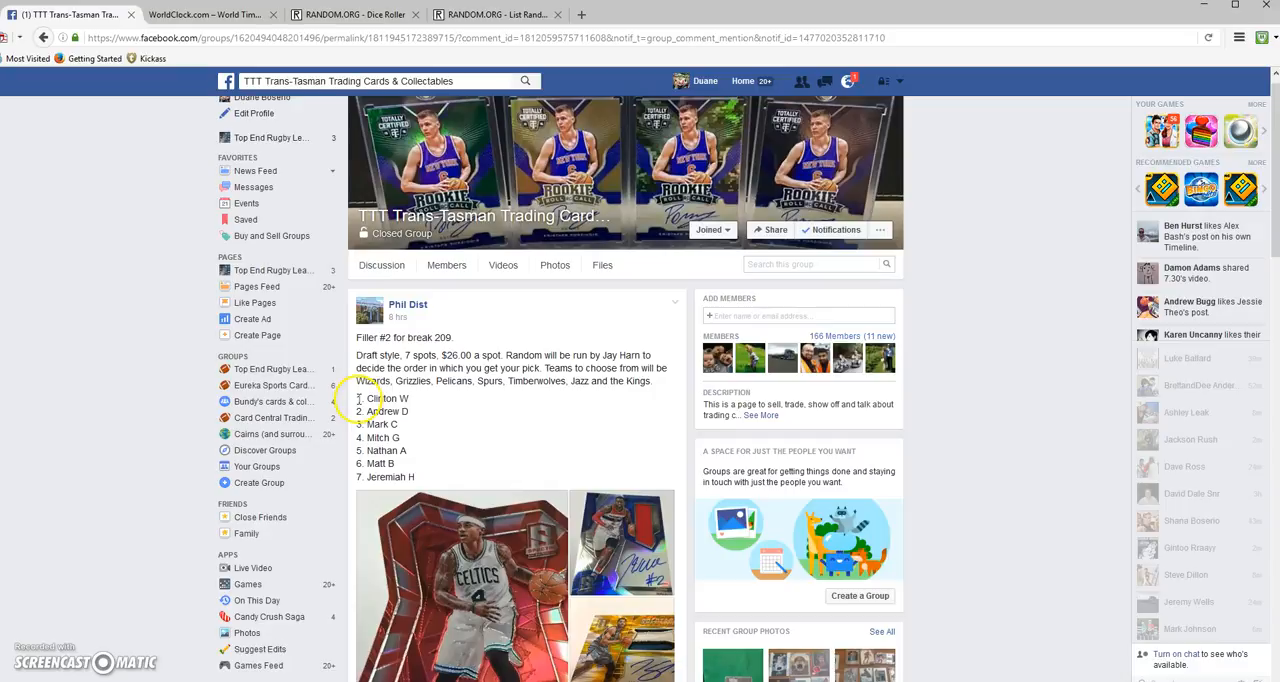
Select the seven numbered entrant names and carry them to the List Randomizer page.
{"action": "left_click_drag", "start_coordinate": [360, 398], "coordinate": [410, 478]}
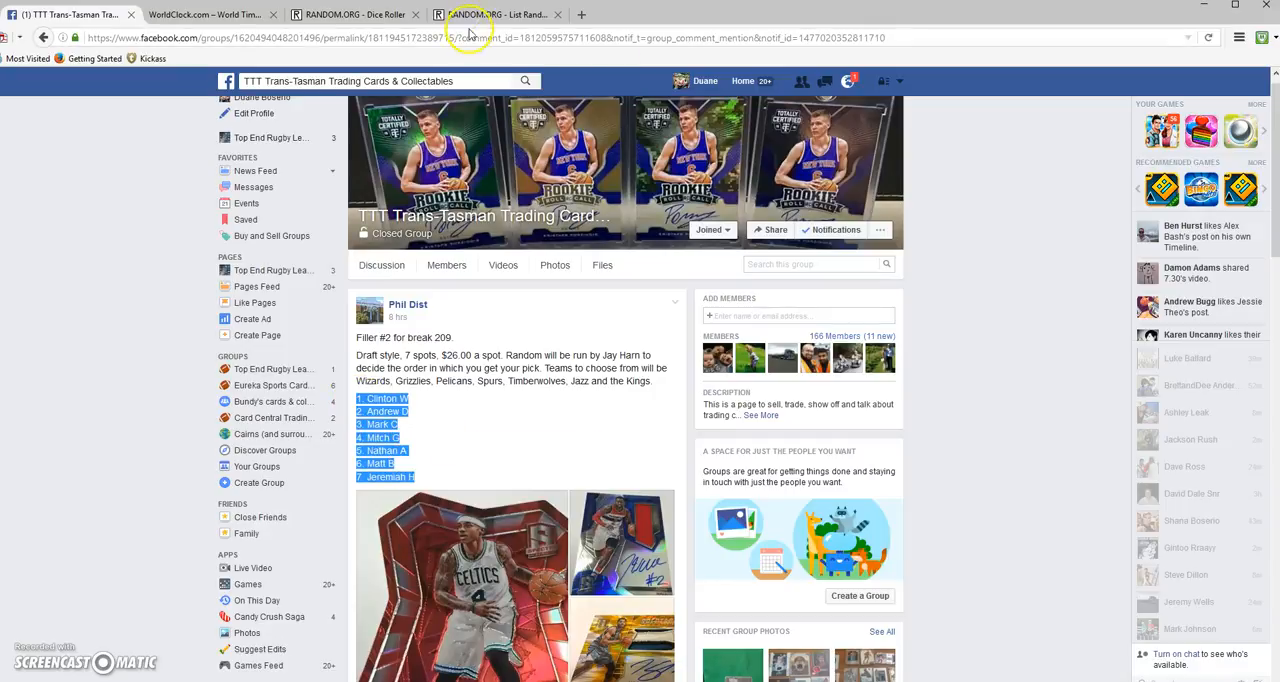
{"action": "left_click", "coordinate": [496, 14]}
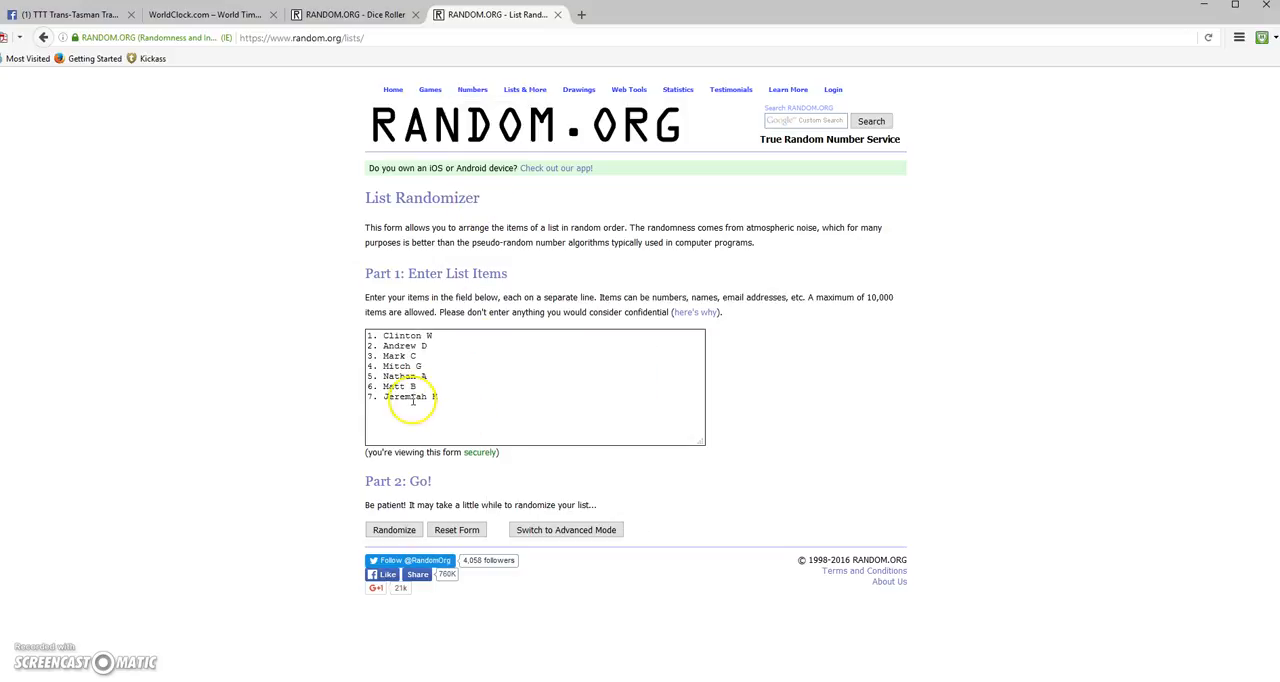
{"action": "mouse_move", "coordinate": [448, 410]}
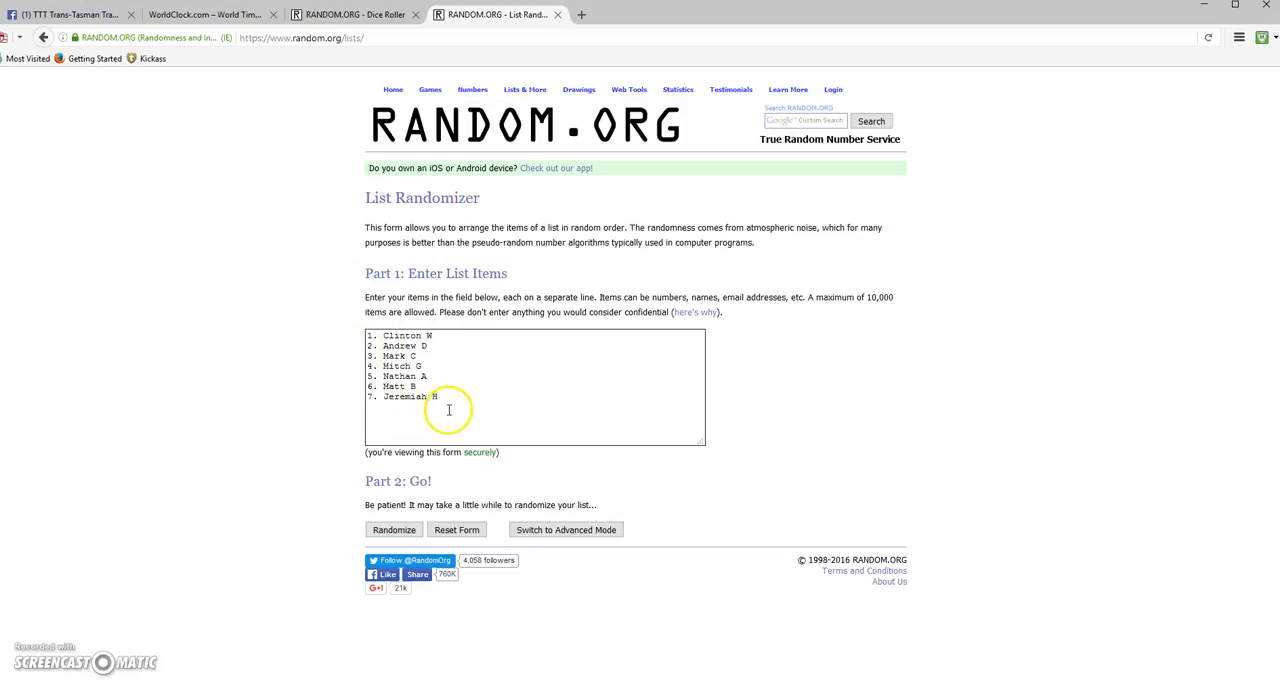
Roll the two virtual dice on the Dice Roller, then roll them again.
{"action": "left_click", "coordinate": [356, 14]}
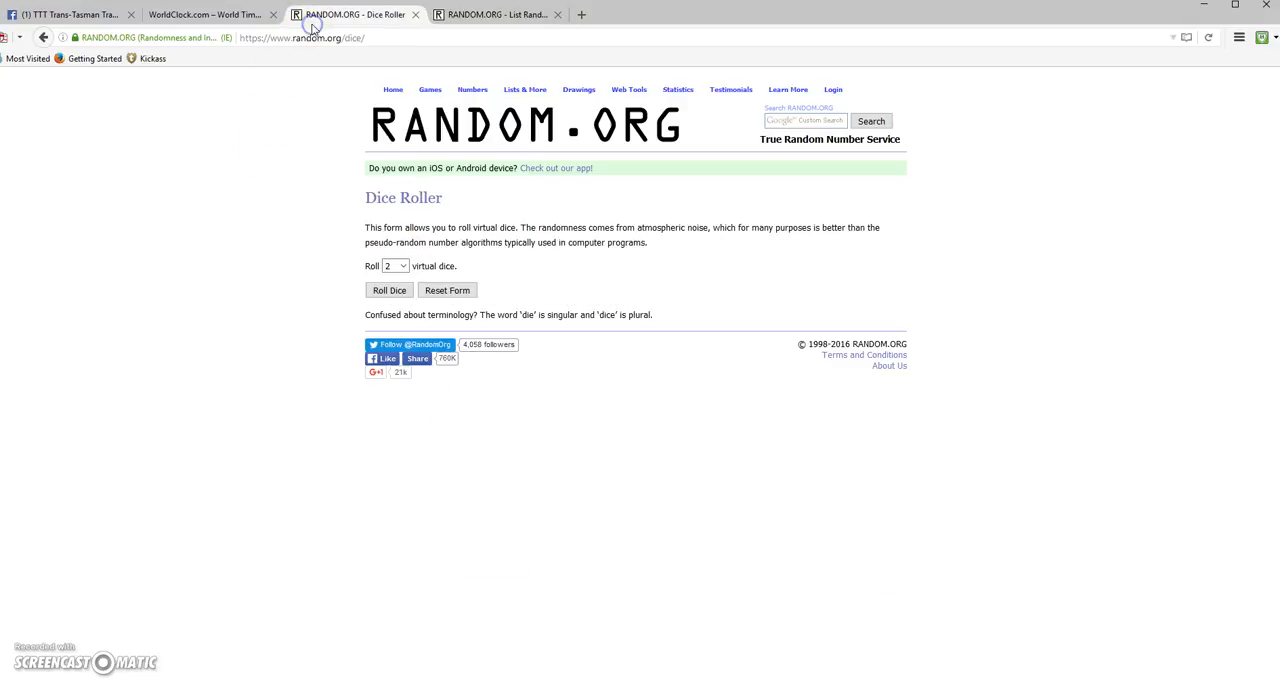
{"action": "left_click", "coordinate": [388, 290]}
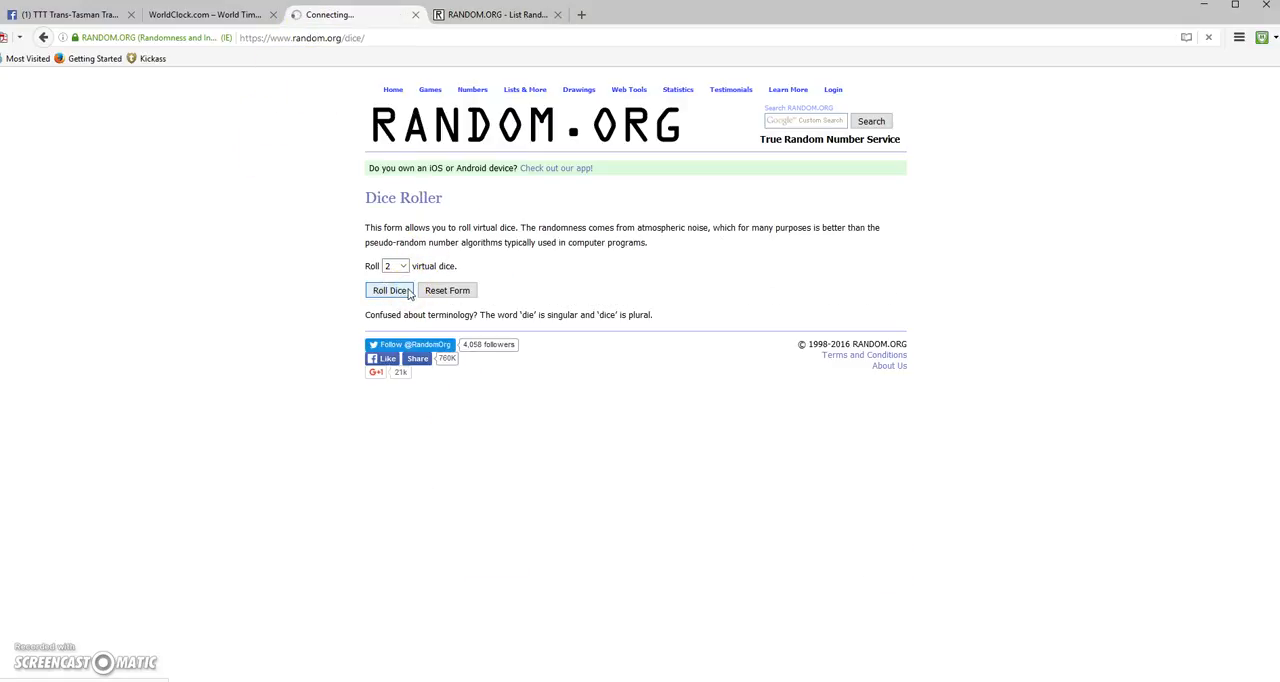
{"action": "left_click", "coordinate": [390, 290]}
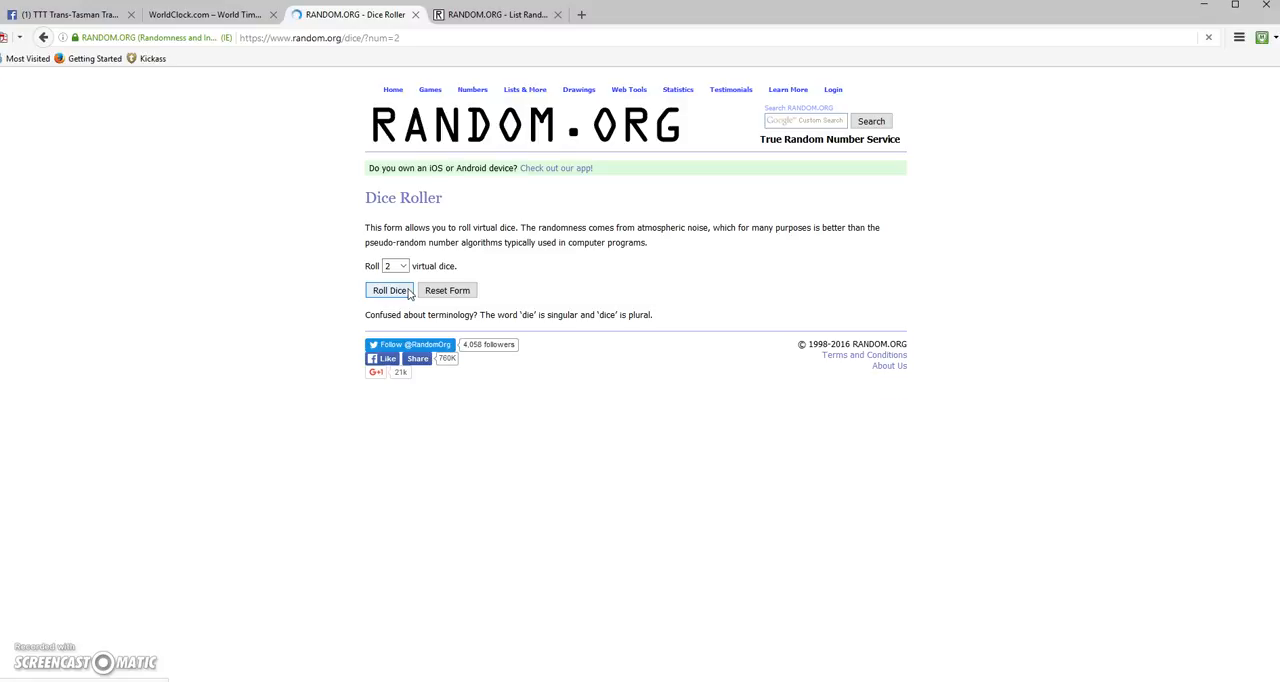
{"action": "left_click", "coordinate": [390, 290]}
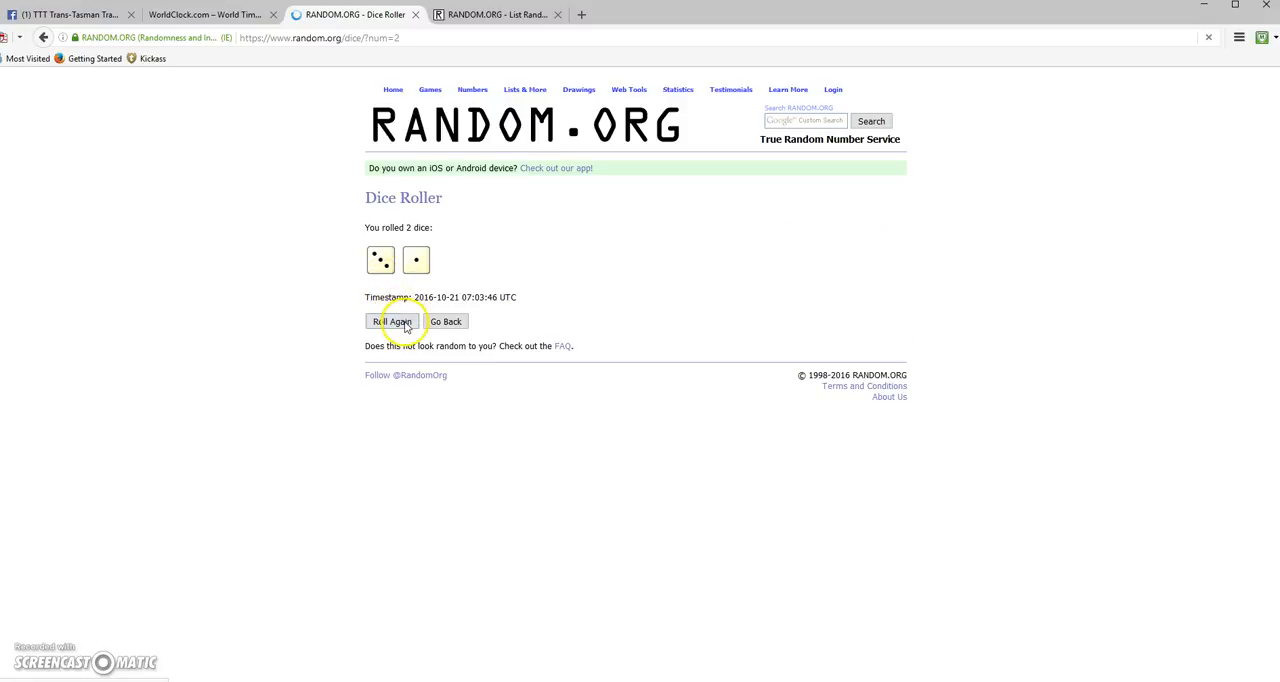
{"action": "left_click", "coordinate": [392, 320]}
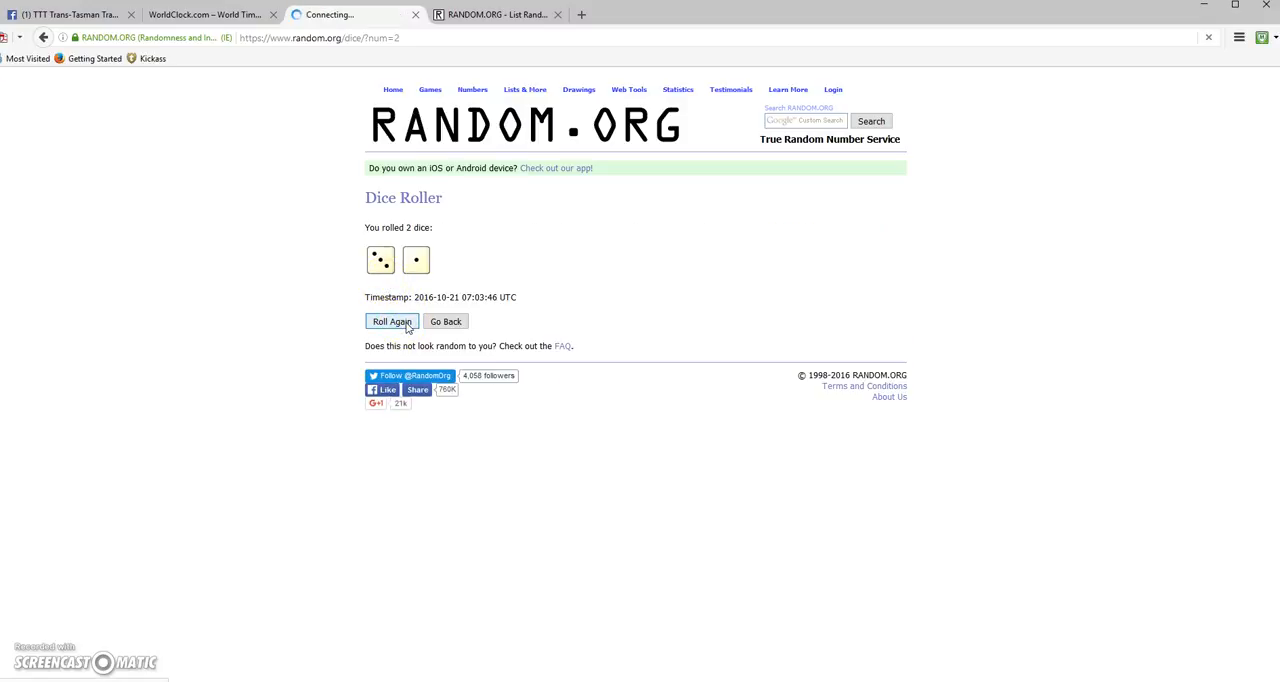
{"action": "left_click", "coordinate": [392, 320]}
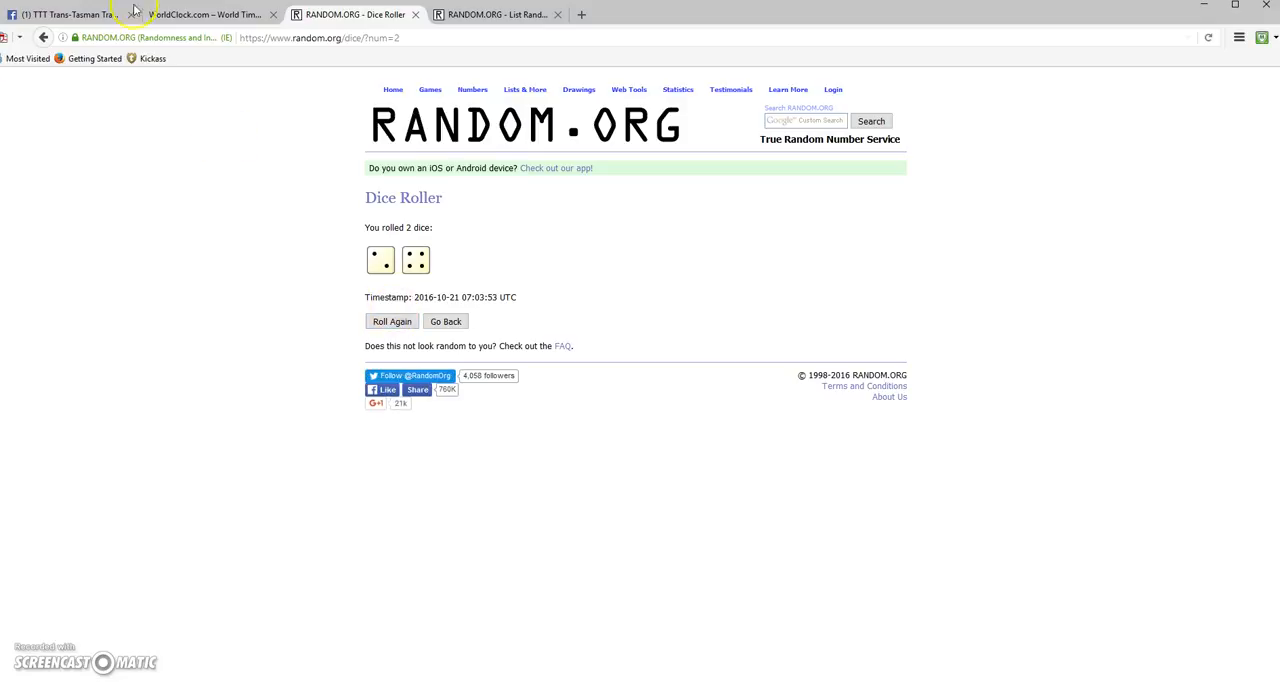
Check the local time on the WorldClock and return to the seven-name list.
{"action": "left_click", "coordinate": [208, 14]}
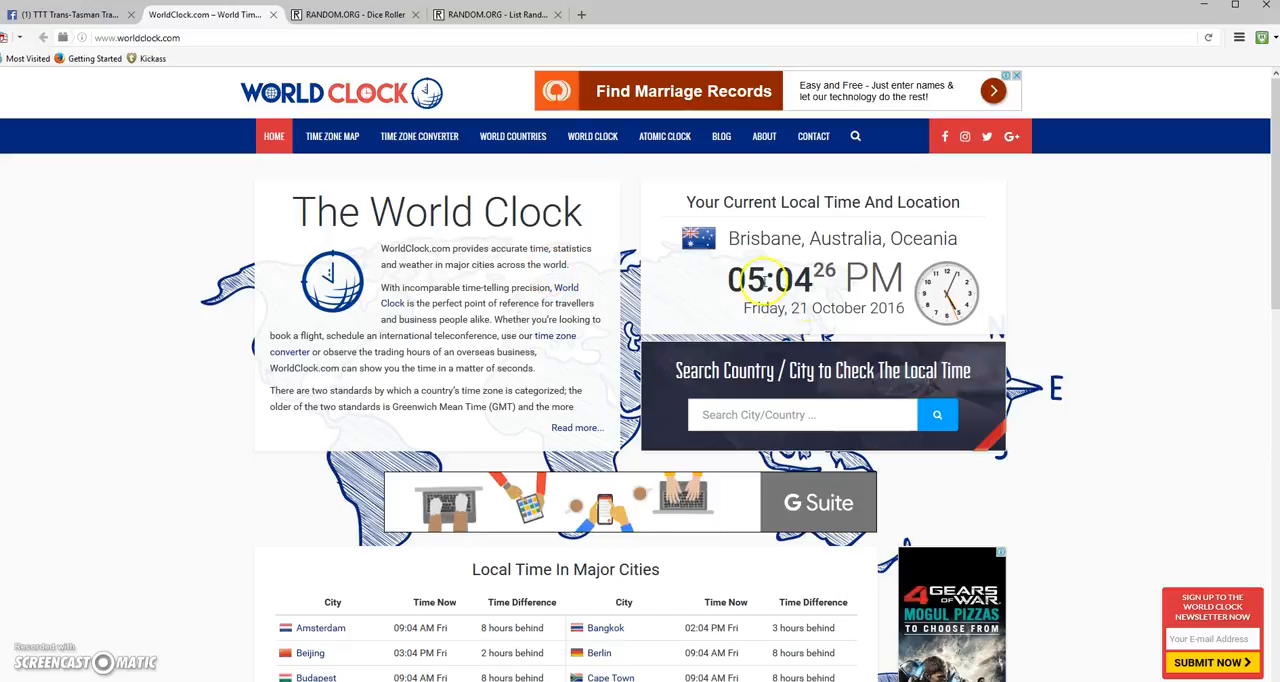
{"action": "left_click", "coordinate": [496, 14]}
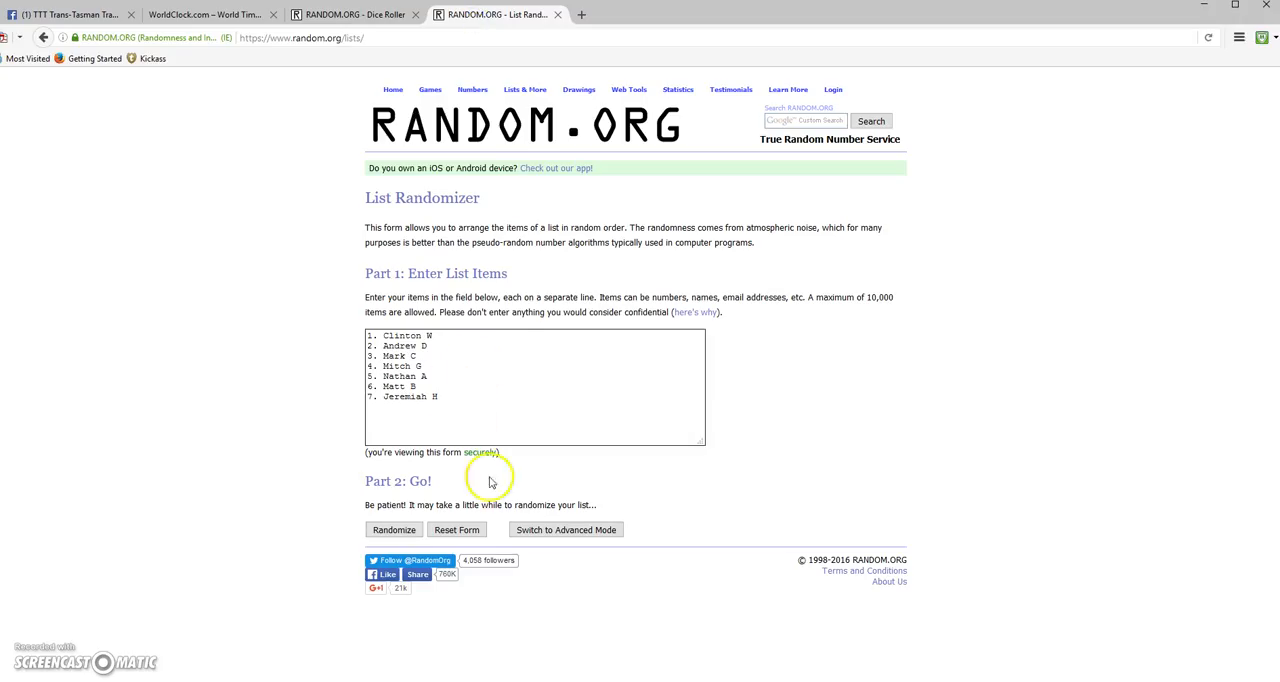
Randomize the seven-name list repeatedly until it has been shuffled five times.
{"action": "left_click", "coordinate": [392, 530]}
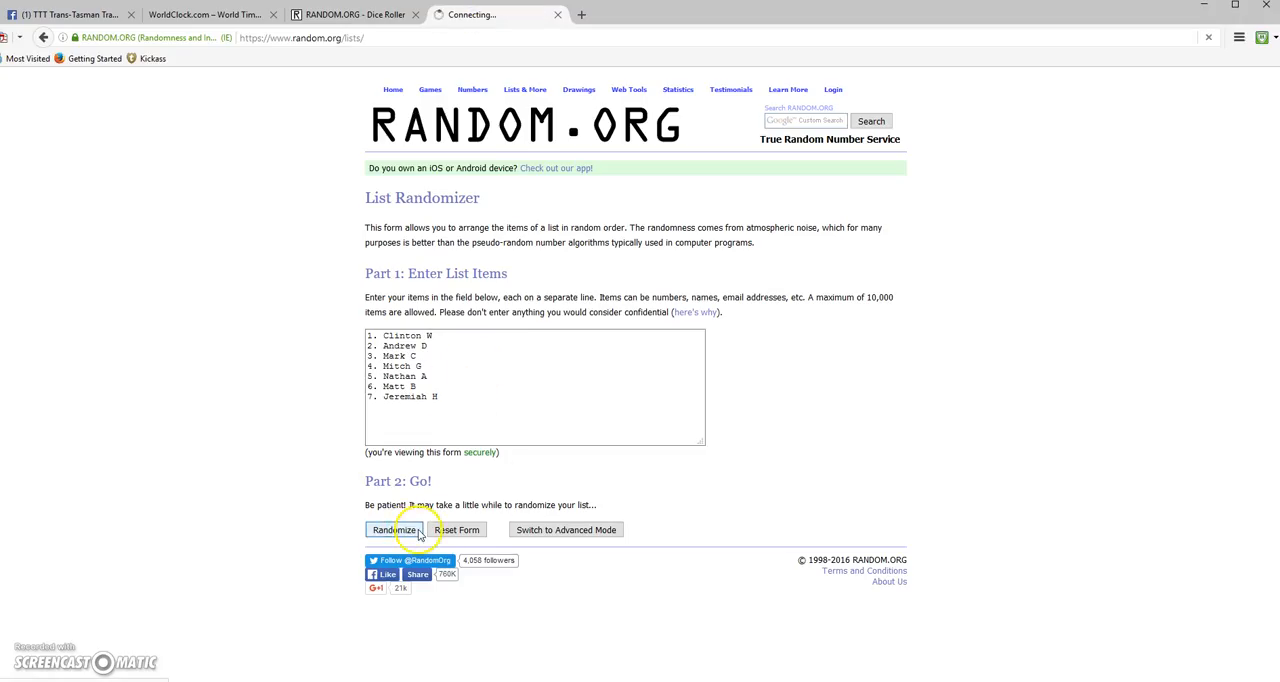
{"action": "left_click", "coordinate": [392, 530]}
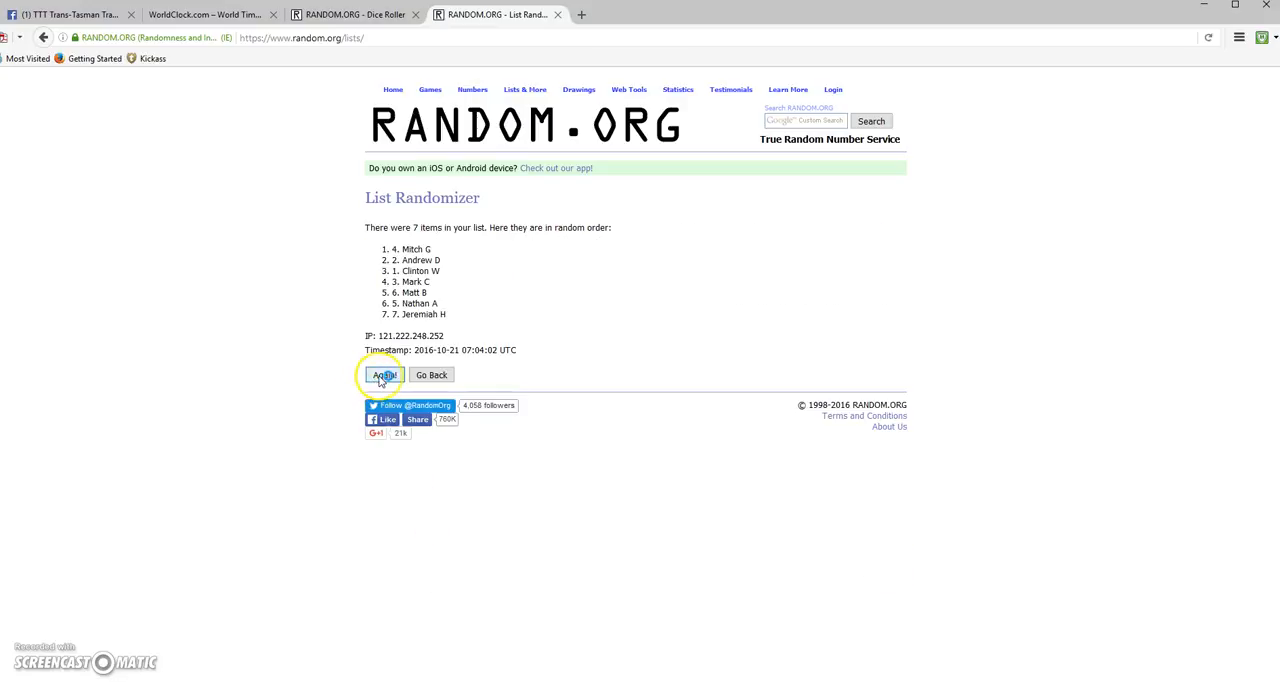
{"action": "left_click", "coordinate": [384, 374]}
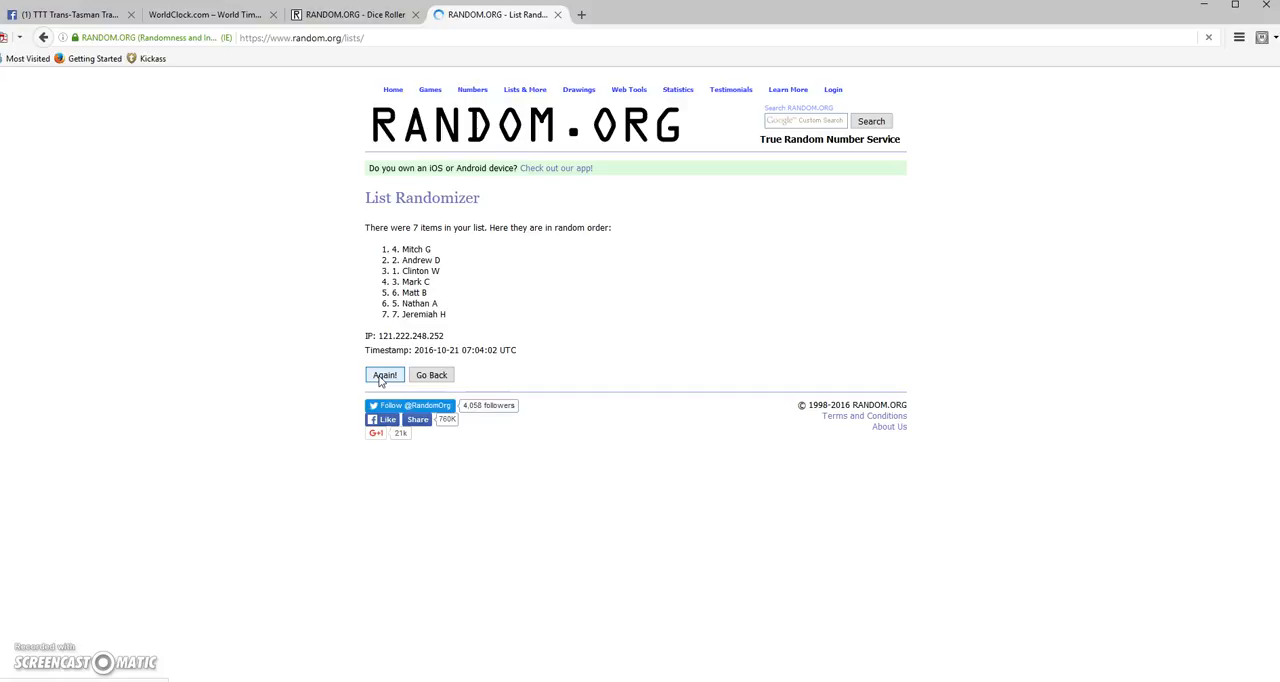
{"action": "left_click", "coordinate": [384, 374]}
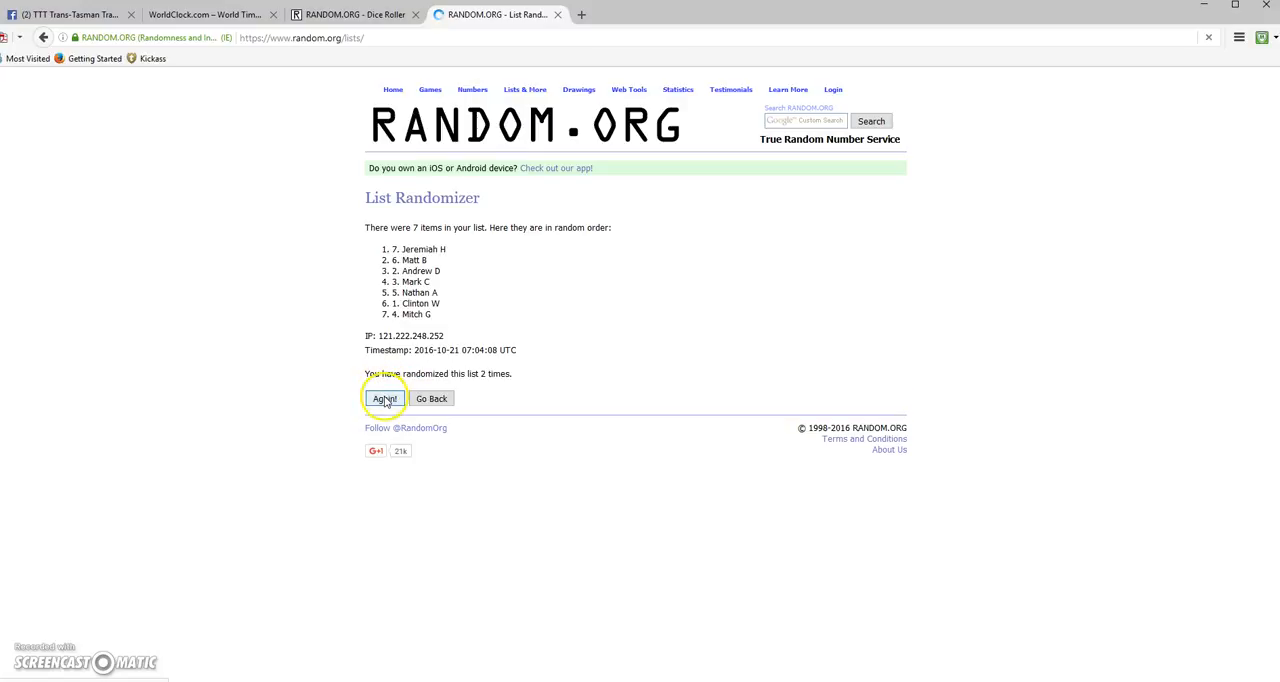
{"action": "left_click", "coordinate": [384, 398]}
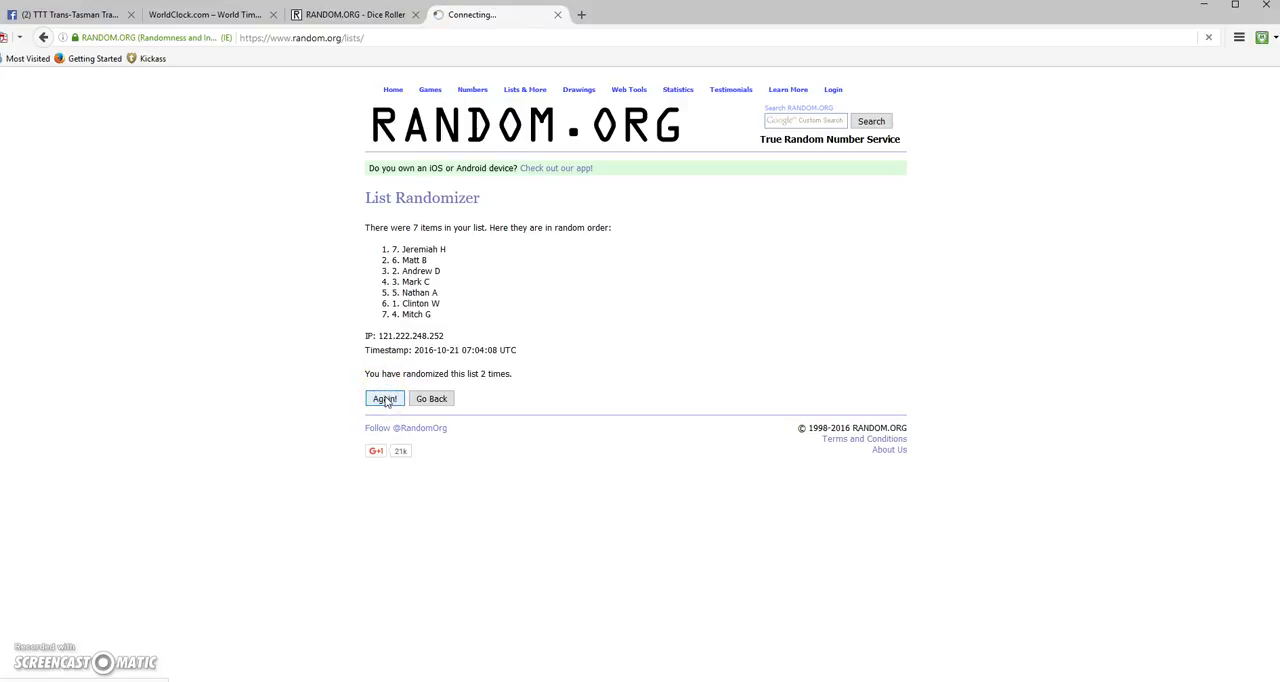
{"action": "left_click", "coordinate": [384, 398]}
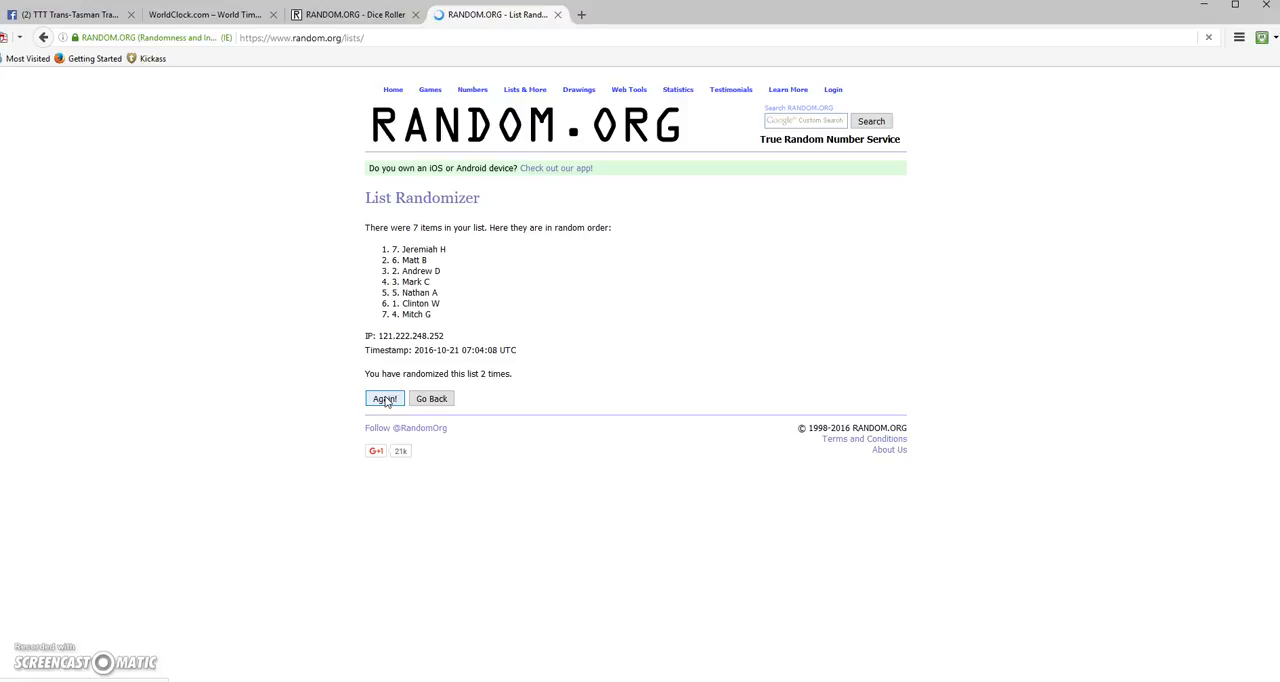
{"action": "left_click", "coordinate": [384, 398]}
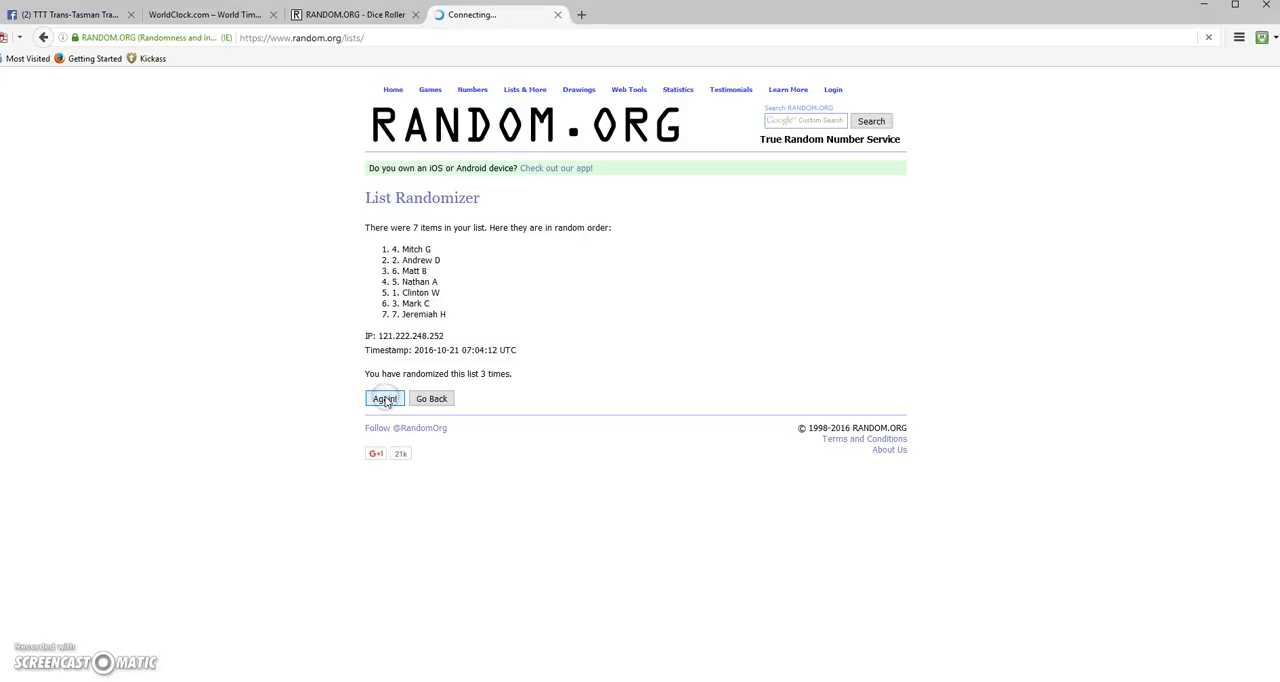
{"action": "left_click", "coordinate": [384, 398]}
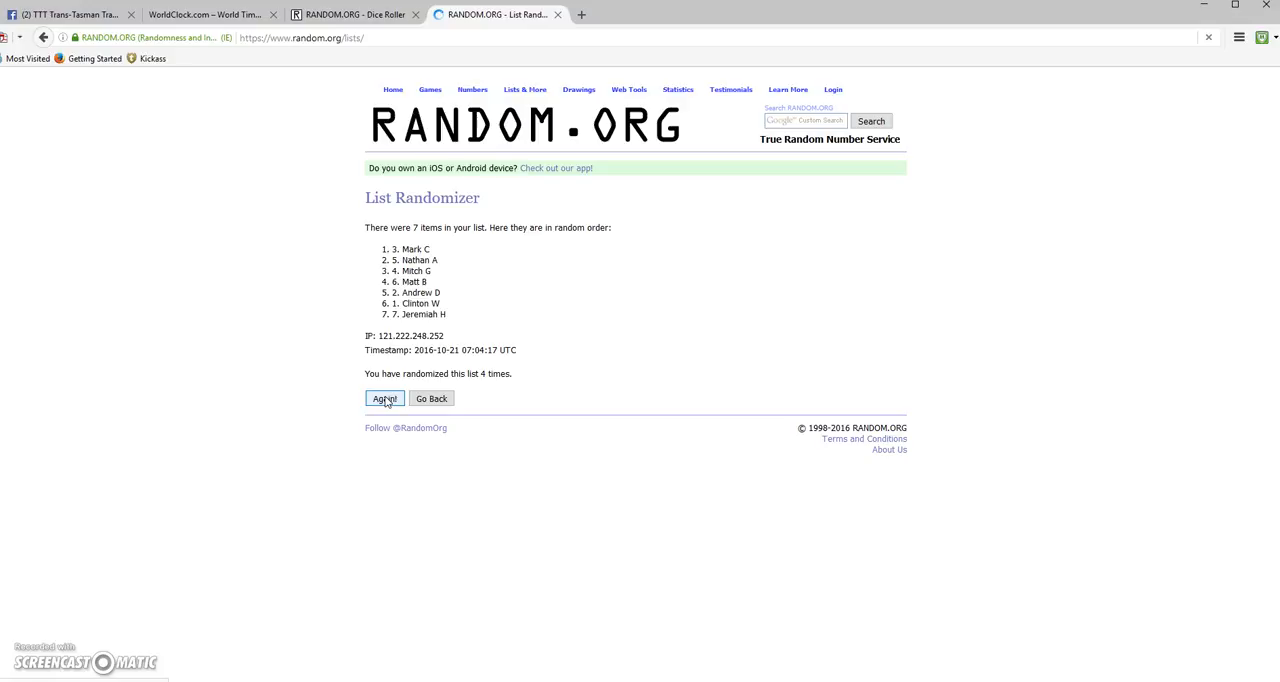
{"action": "left_click", "coordinate": [384, 398]}
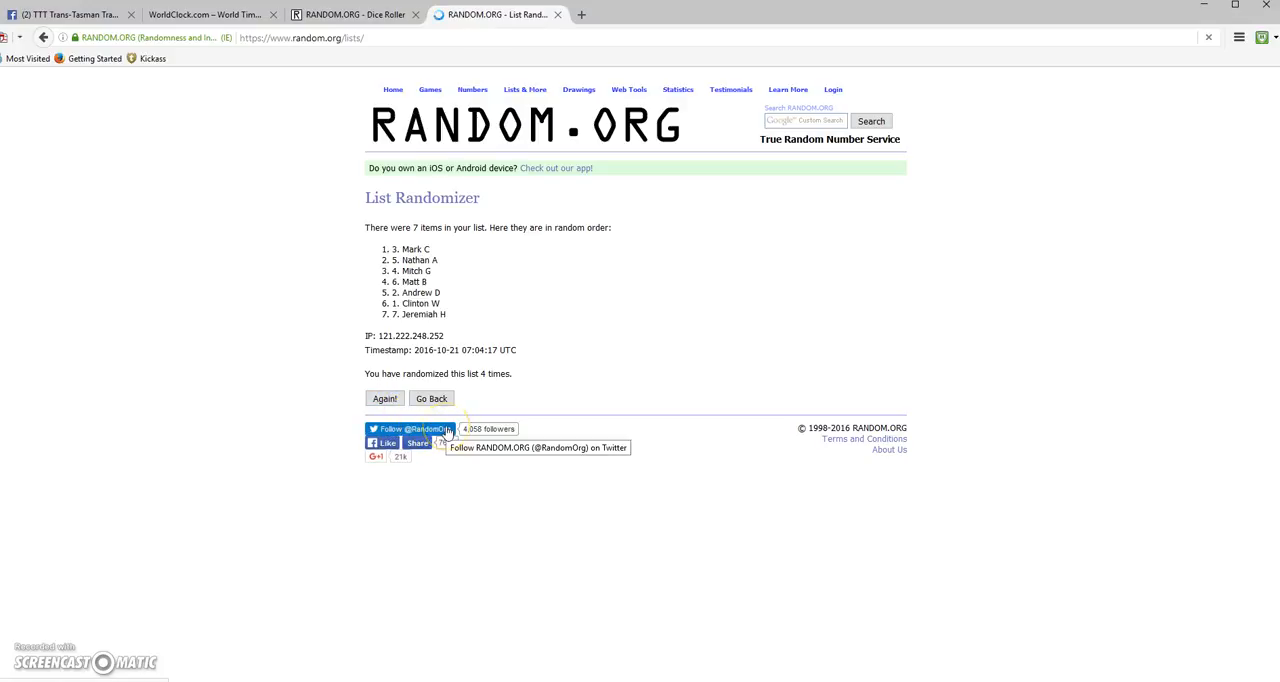
{"action": "left_click", "coordinate": [384, 398]}
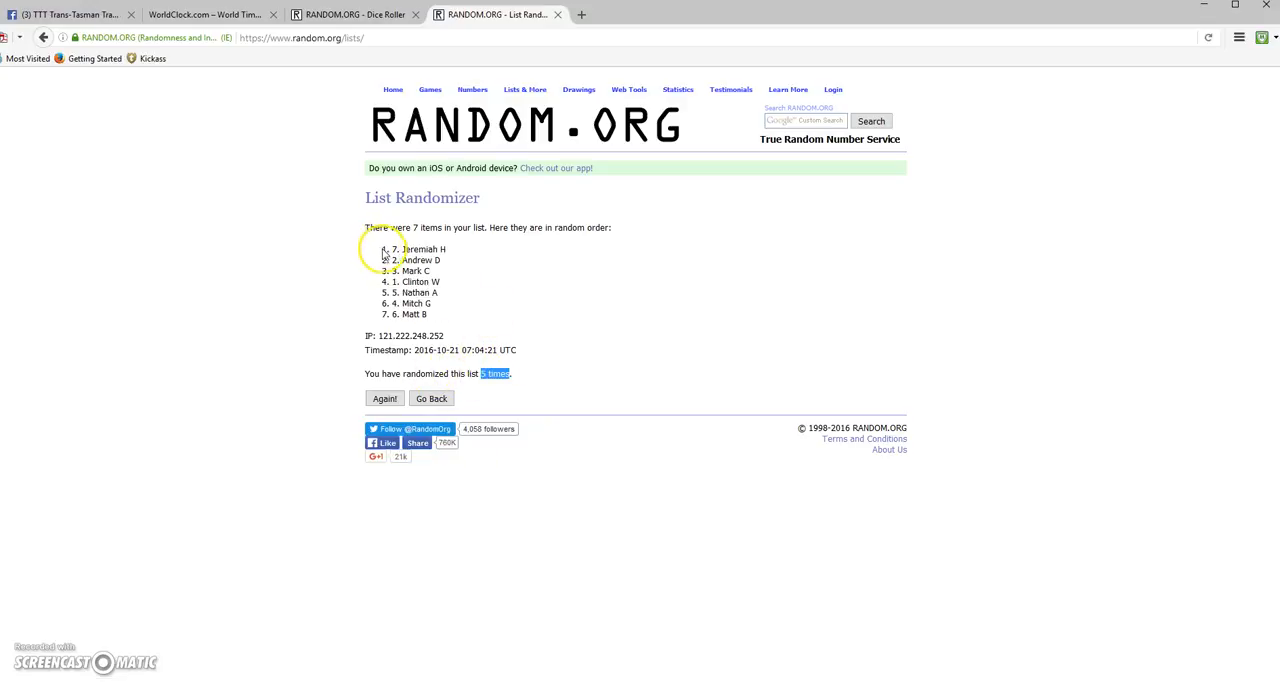
{"action": "mouse_move", "coordinate": [412, 318]}
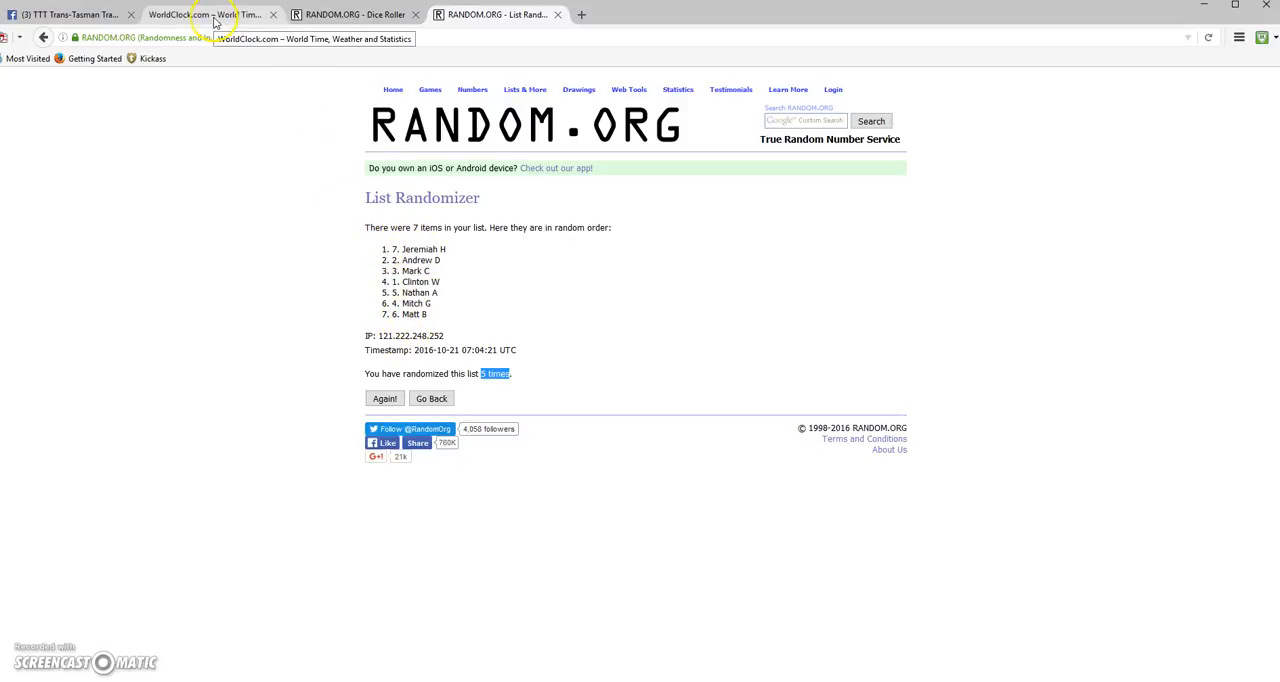
Glance at the Dice Roller and WorldClock pages, then shuffle the seven names a sixth time.
{"action": "left_click", "coordinate": [350, 14]}
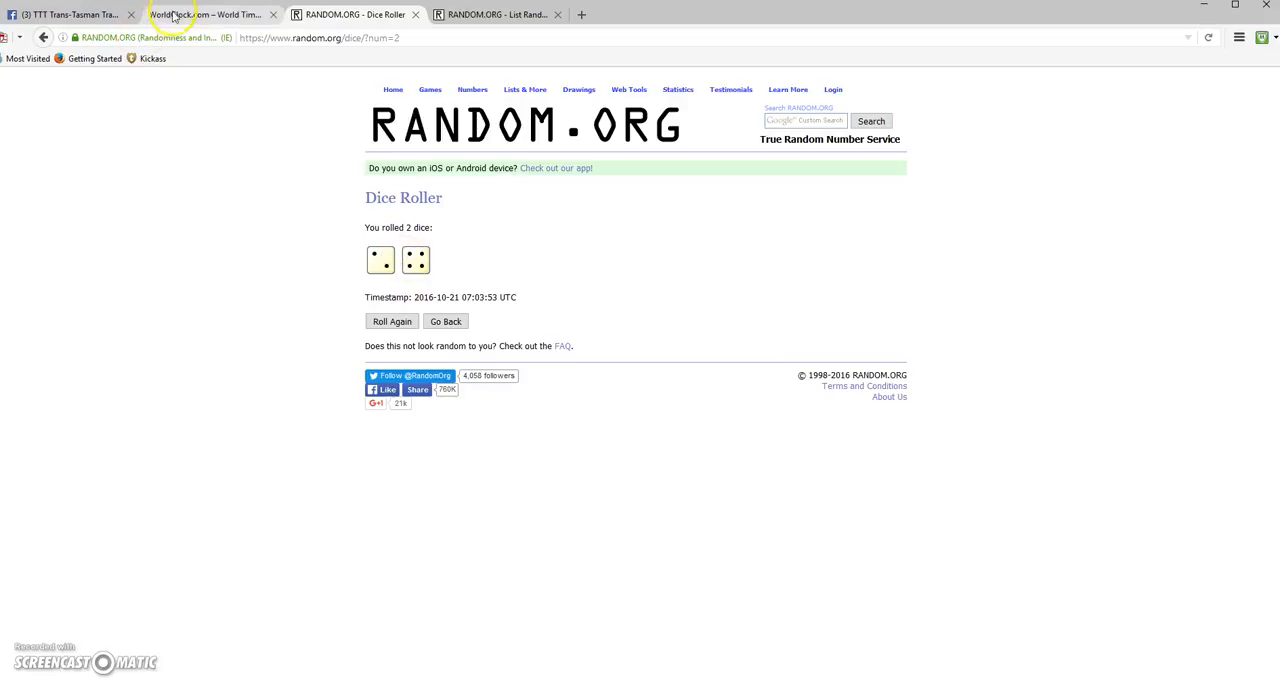
{"action": "left_click", "coordinate": [204, 14]}
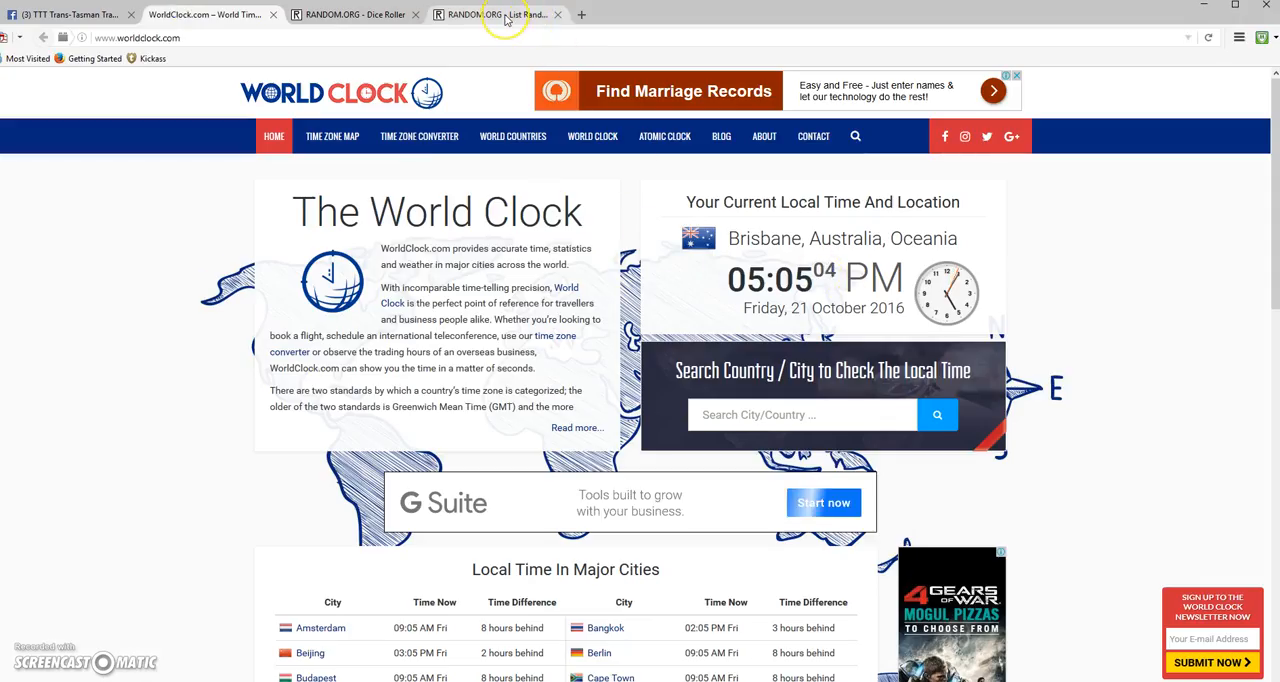
{"action": "left_click", "coordinate": [496, 14]}
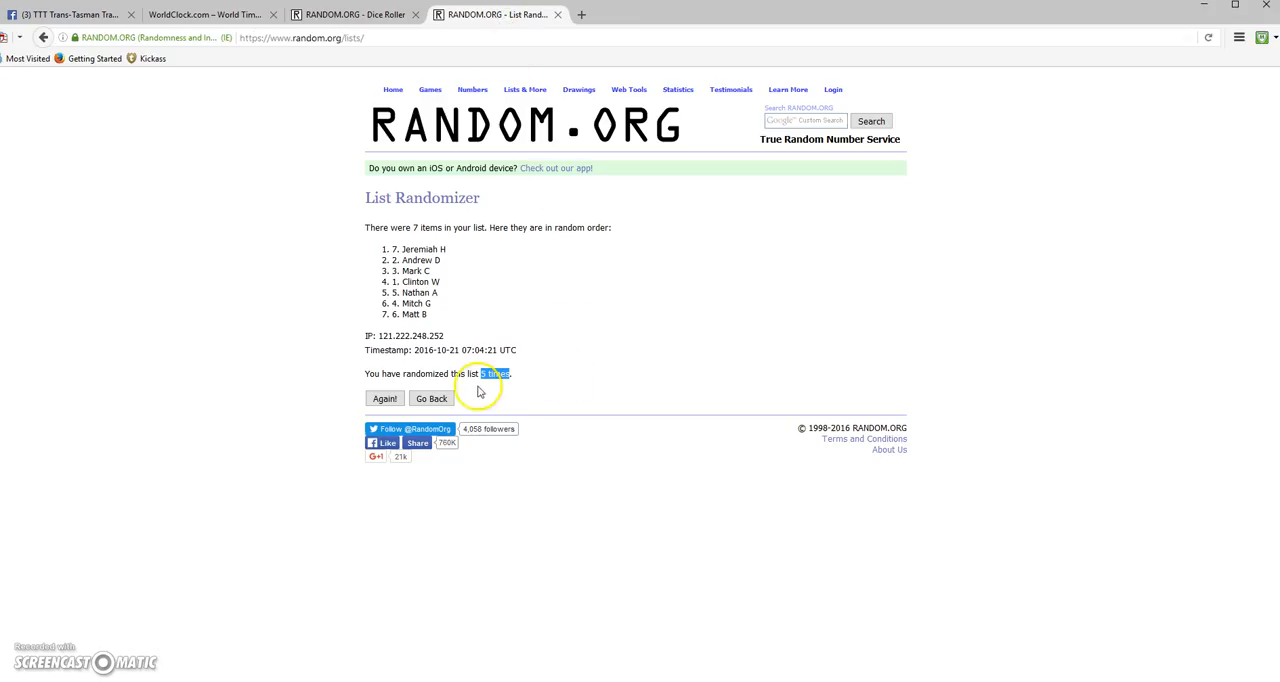
{"action": "left_click", "coordinate": [384, 398]}
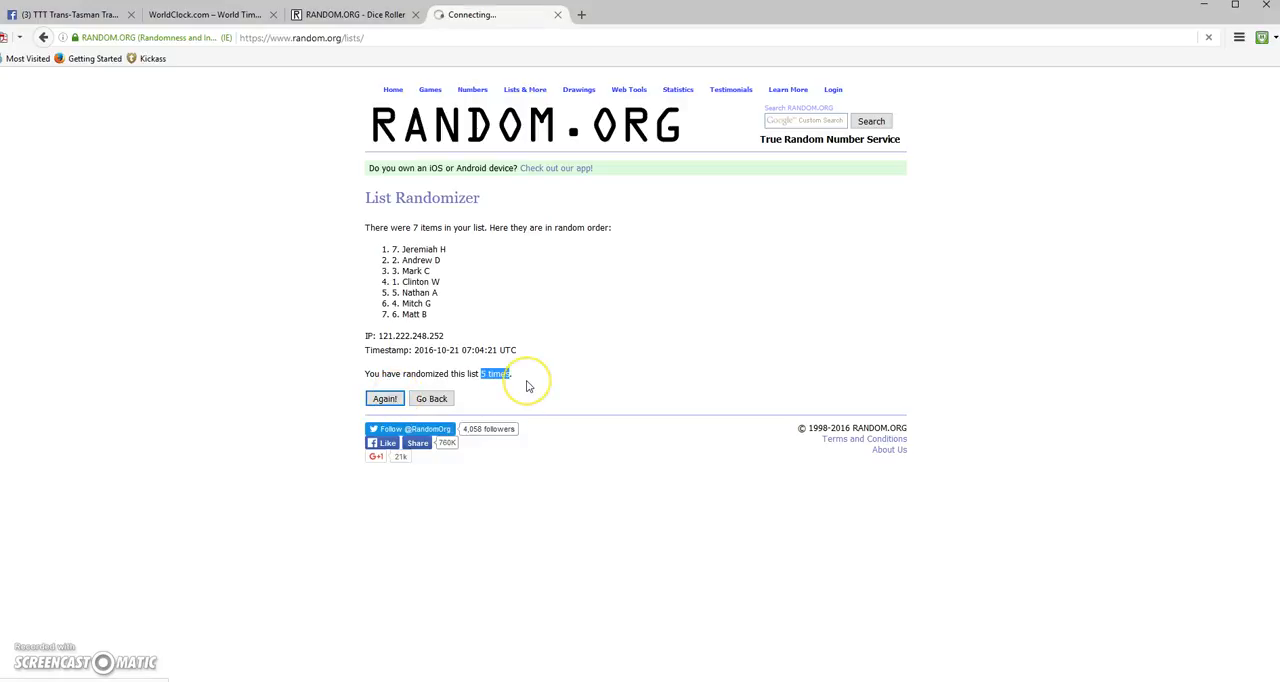
{"action": "left_click", "coordinate": [384, 398]}
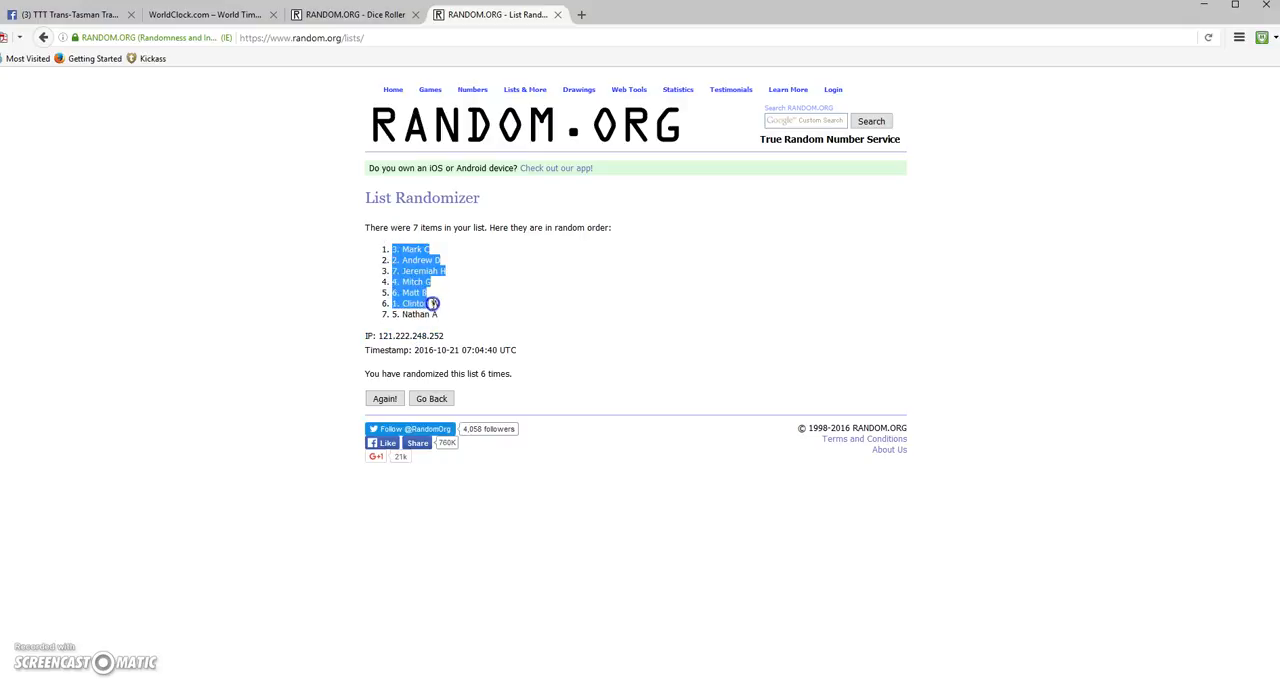
Copy the final randomized order of the seven names.
{"action": "right_click", "coordinate": [432, 304]}
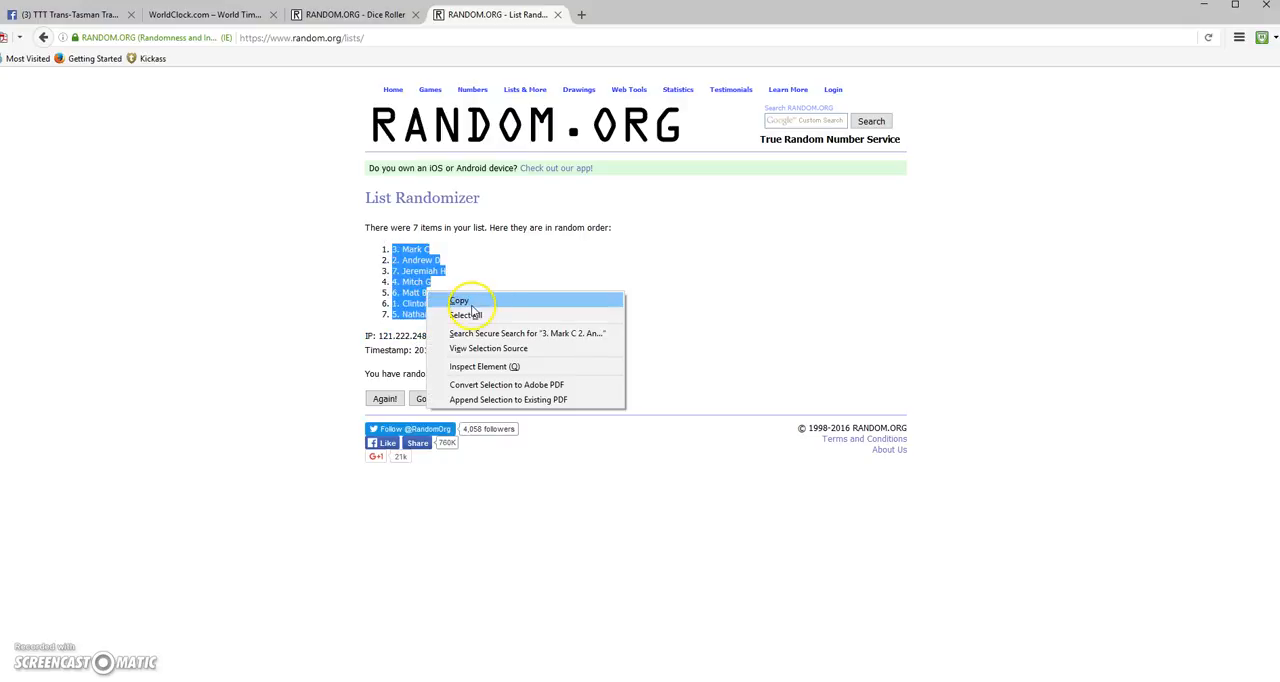
{"action": "left_click", "coordinate": [460, 300]}
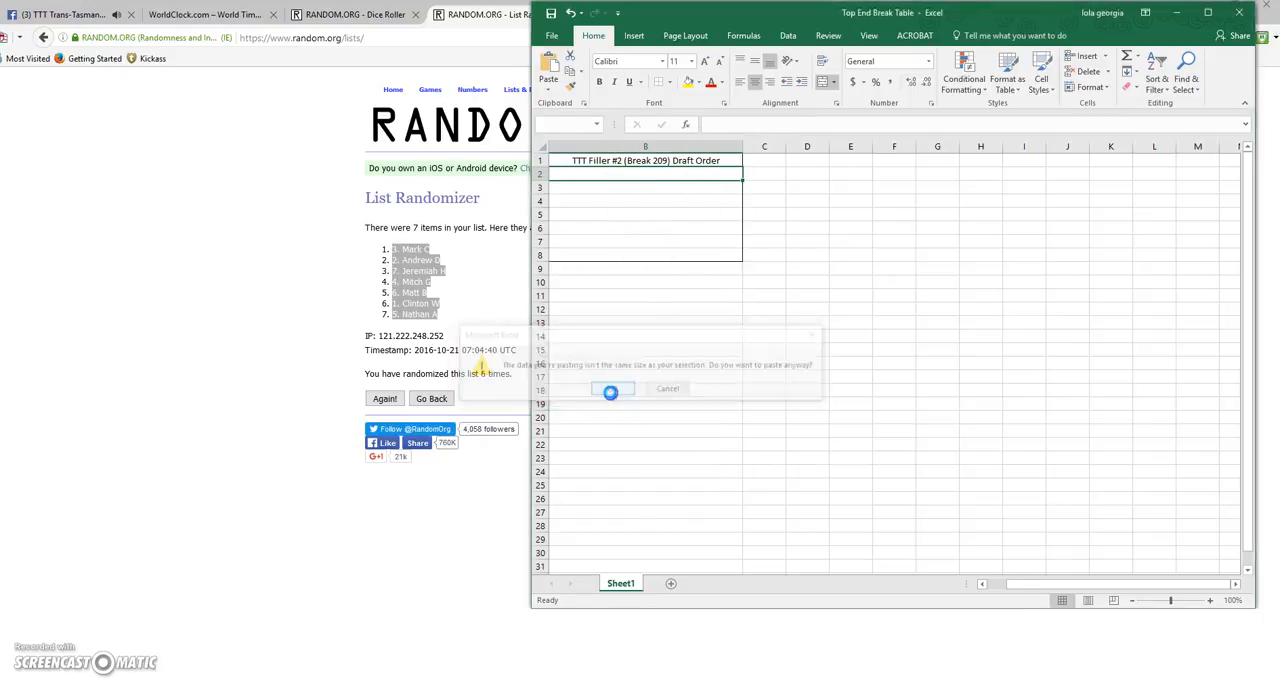
Dismiss the size warning and paste the seven names into column D with Paste Options.
{"action": "left_click", "coordinate": [610, 390]}
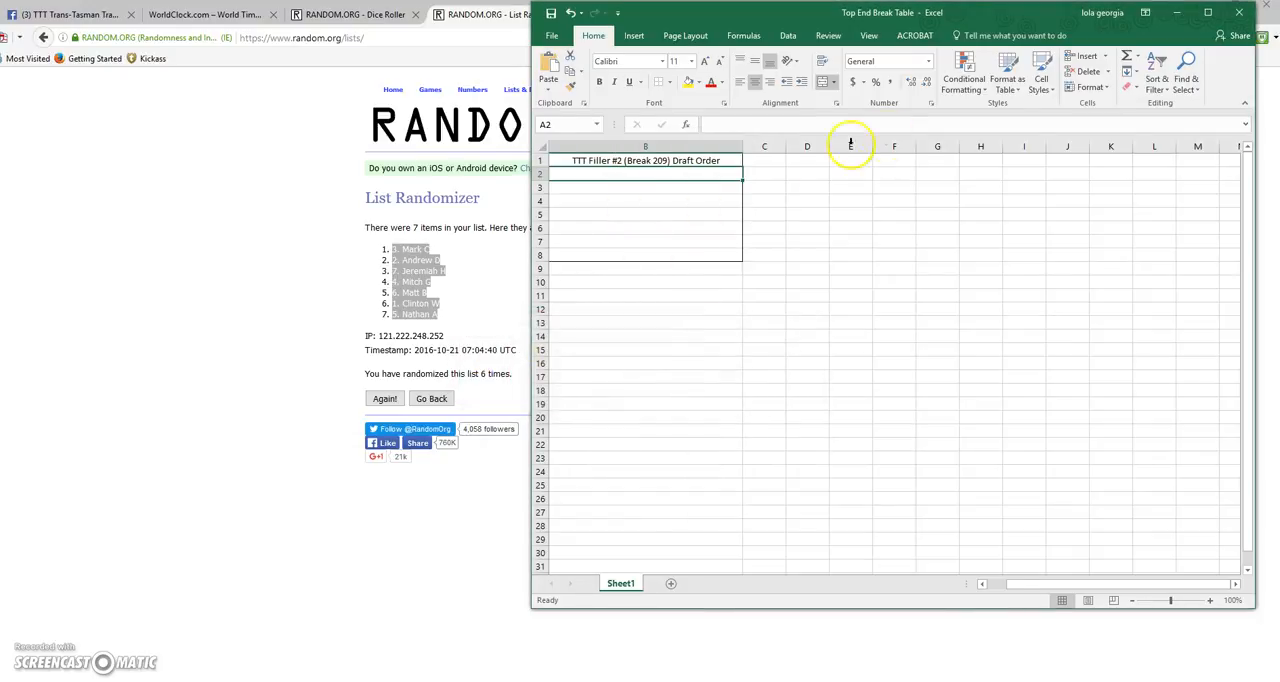
{"action": "key", "text": "ctrl+v"}
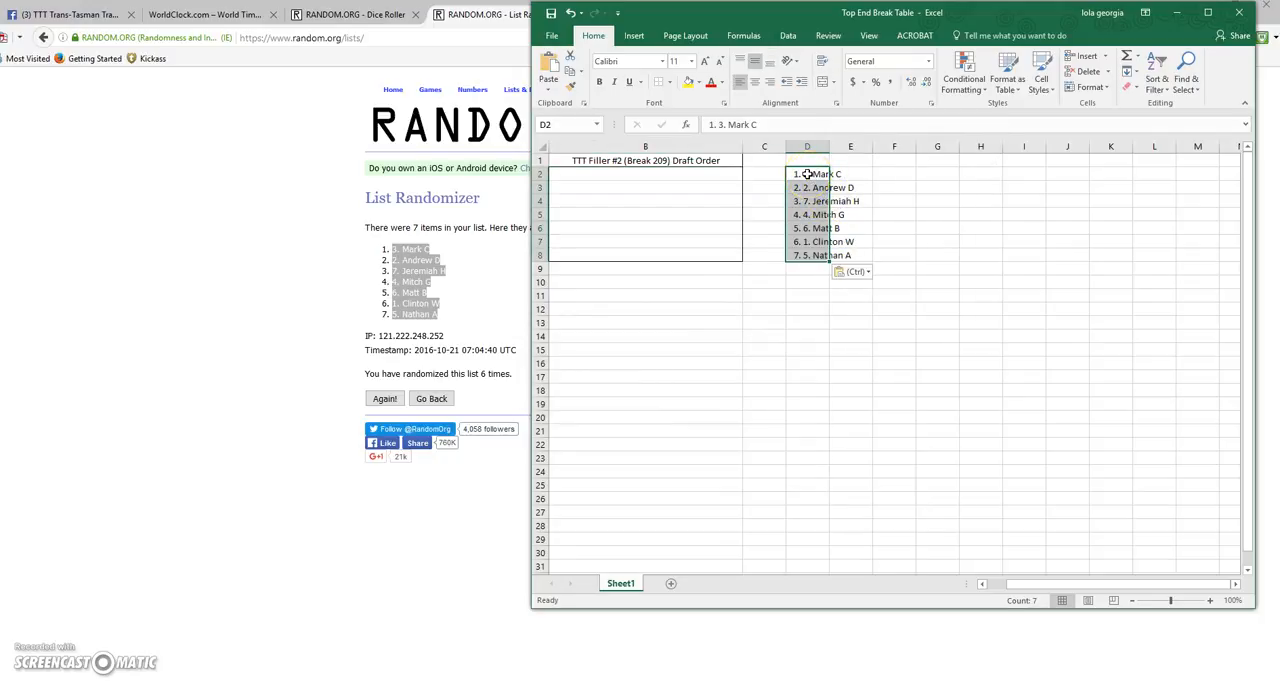
{"action": "left_click", "coordinate": [852, 272]}
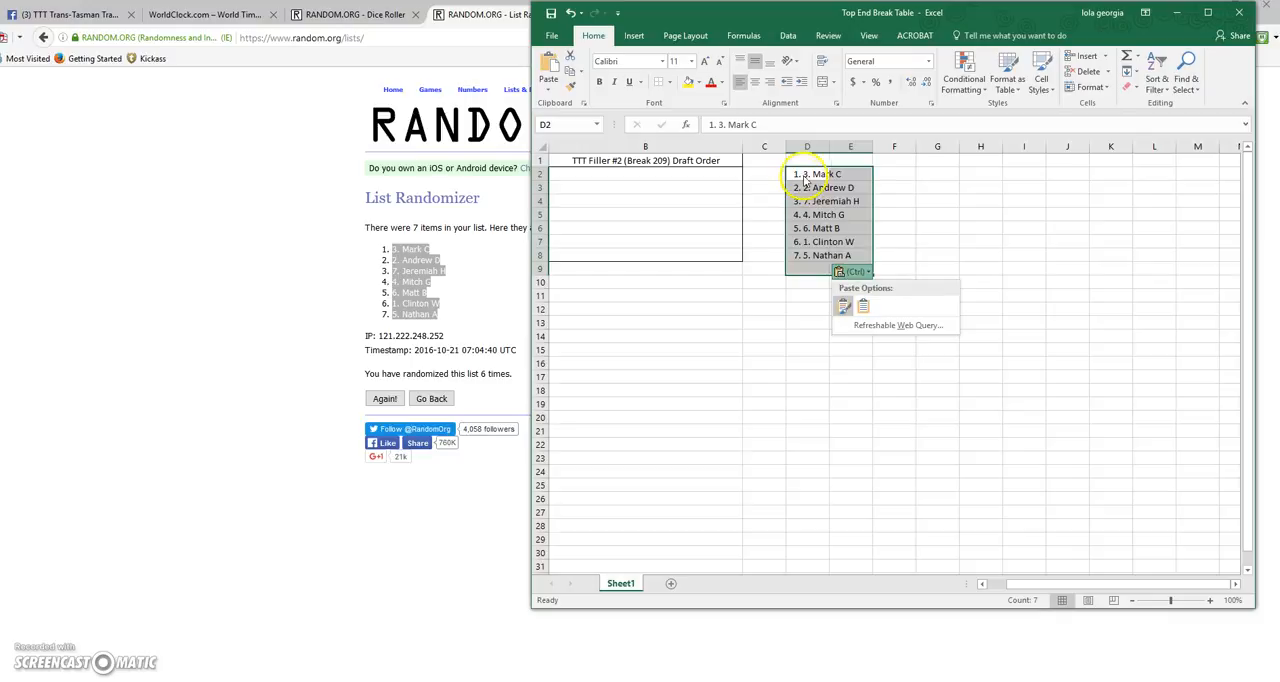
{"action": "left_click", "coordinate": [856, 254]}
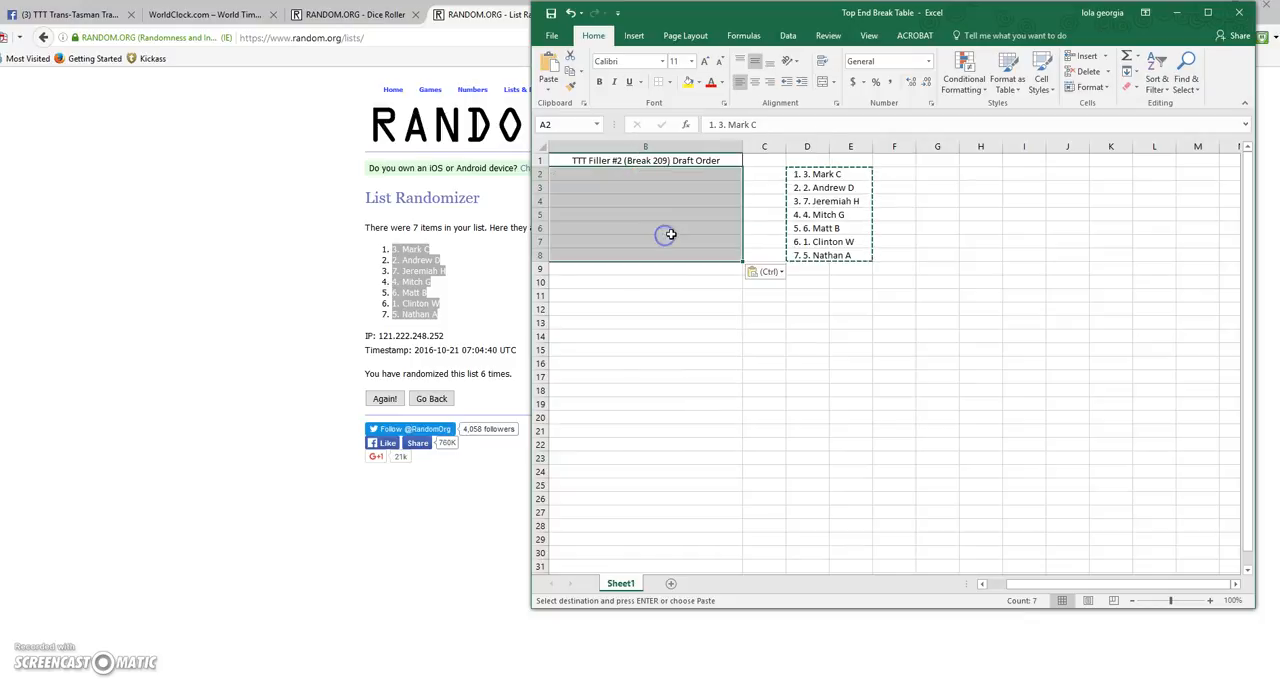
{"action": "mouse_move", "coordinate": [688, 240]}
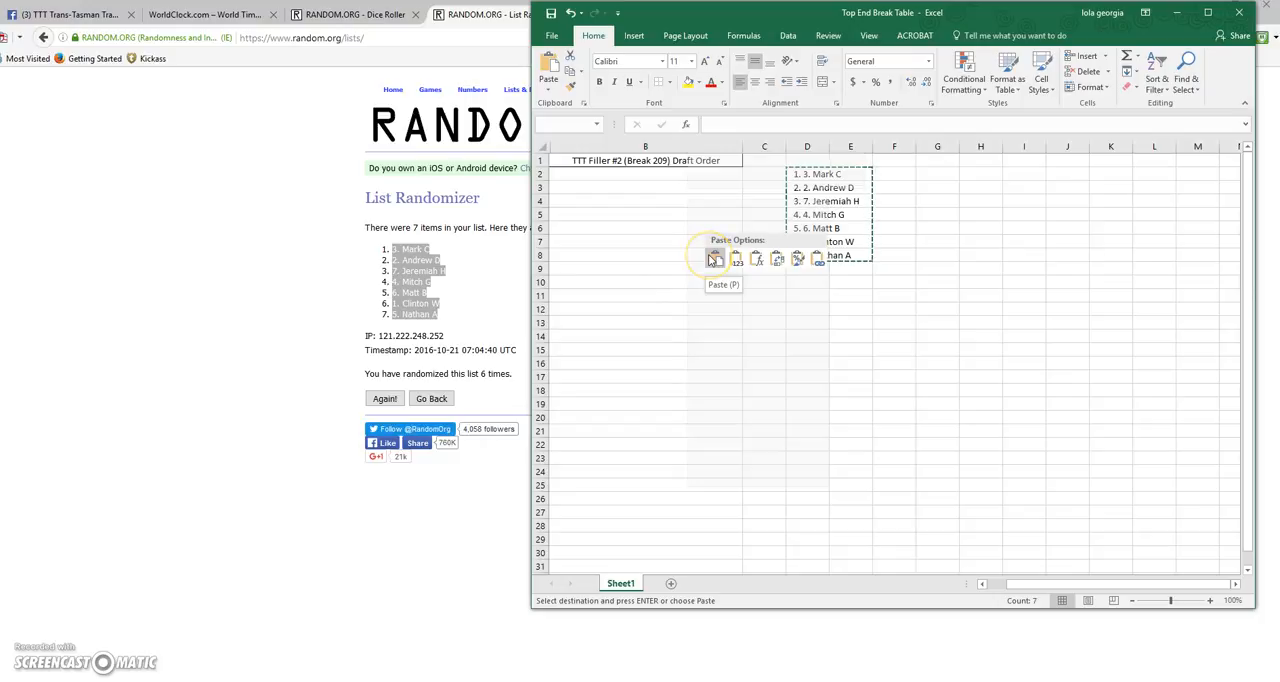
Move the Draft Order title and border above the pasted names.
{"action": "left_click", "coordinate": [716, 258]}
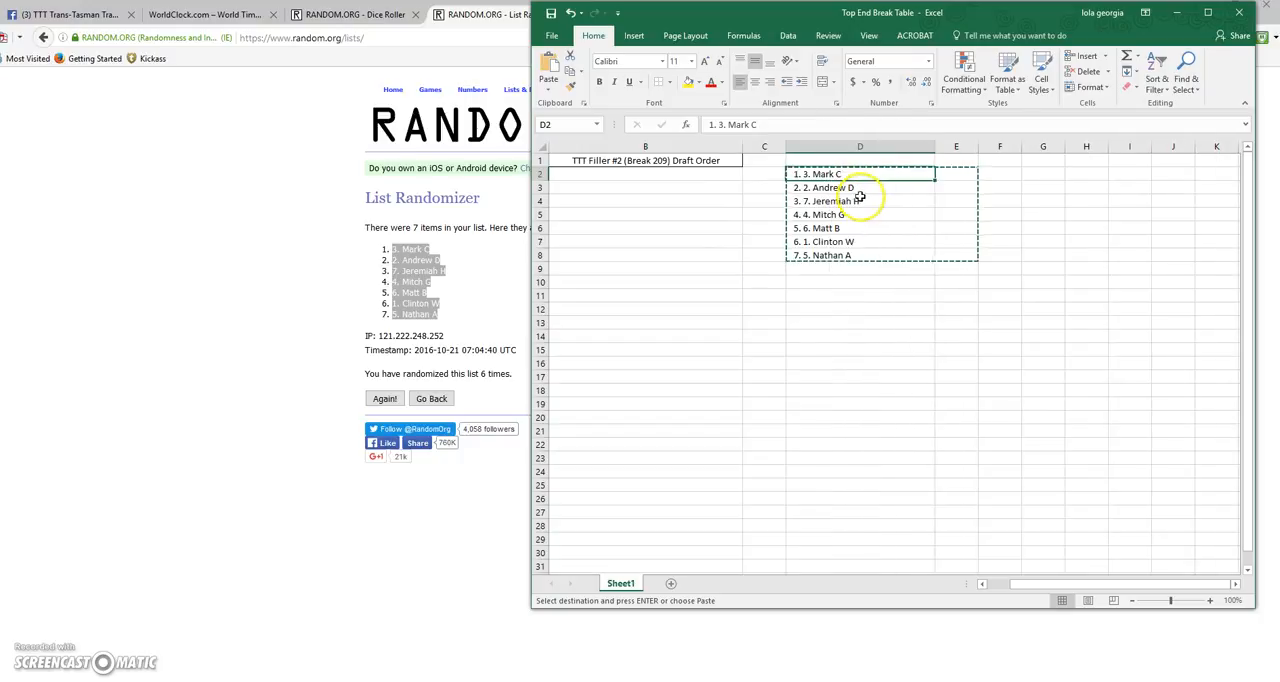
{"action": "left_click", "coordinate": [860, 280]}
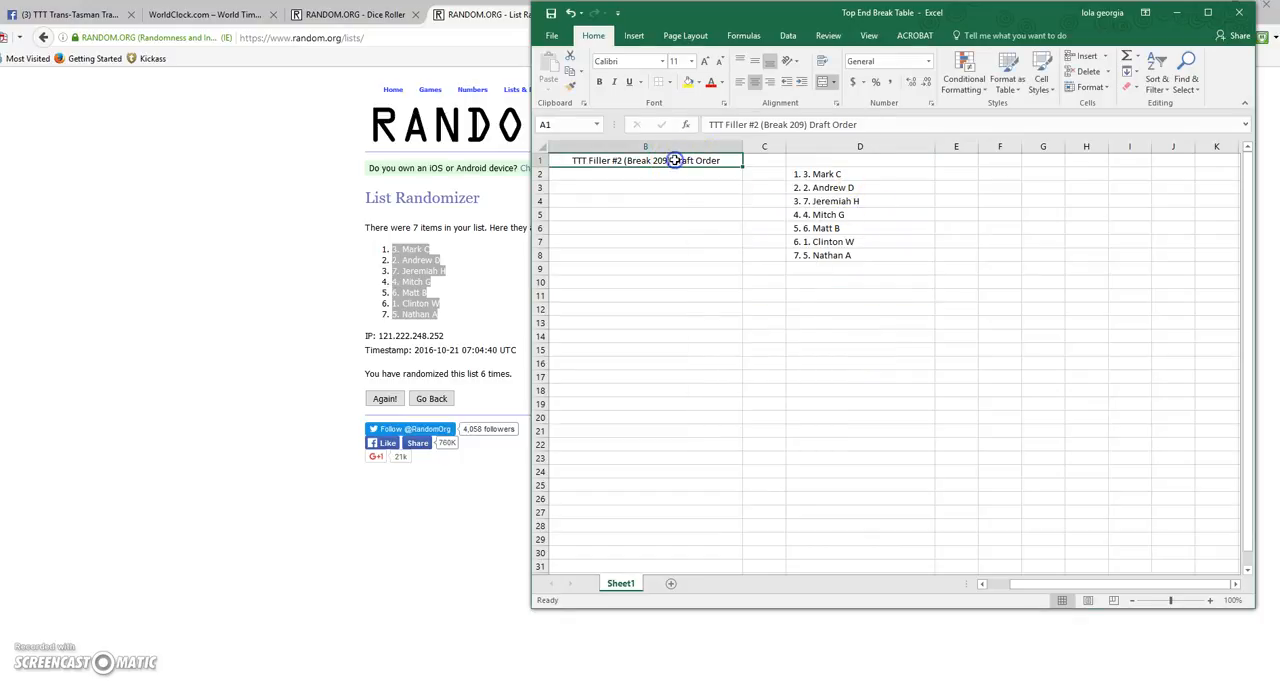
{"action": "right_click", "coordinate": [818, 160]}
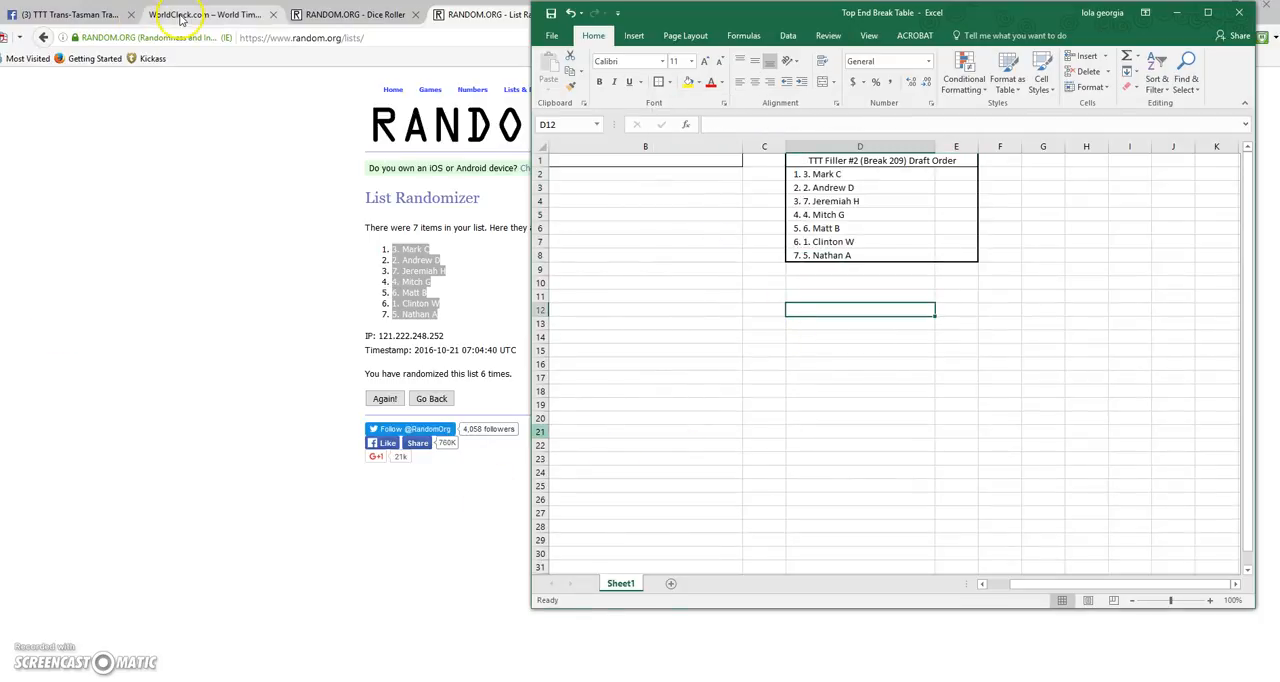
Return to the Facebook draft thread and post the comment 'COMPLETE'.
{"action": "left_click", "coordinate": [200, 14]}
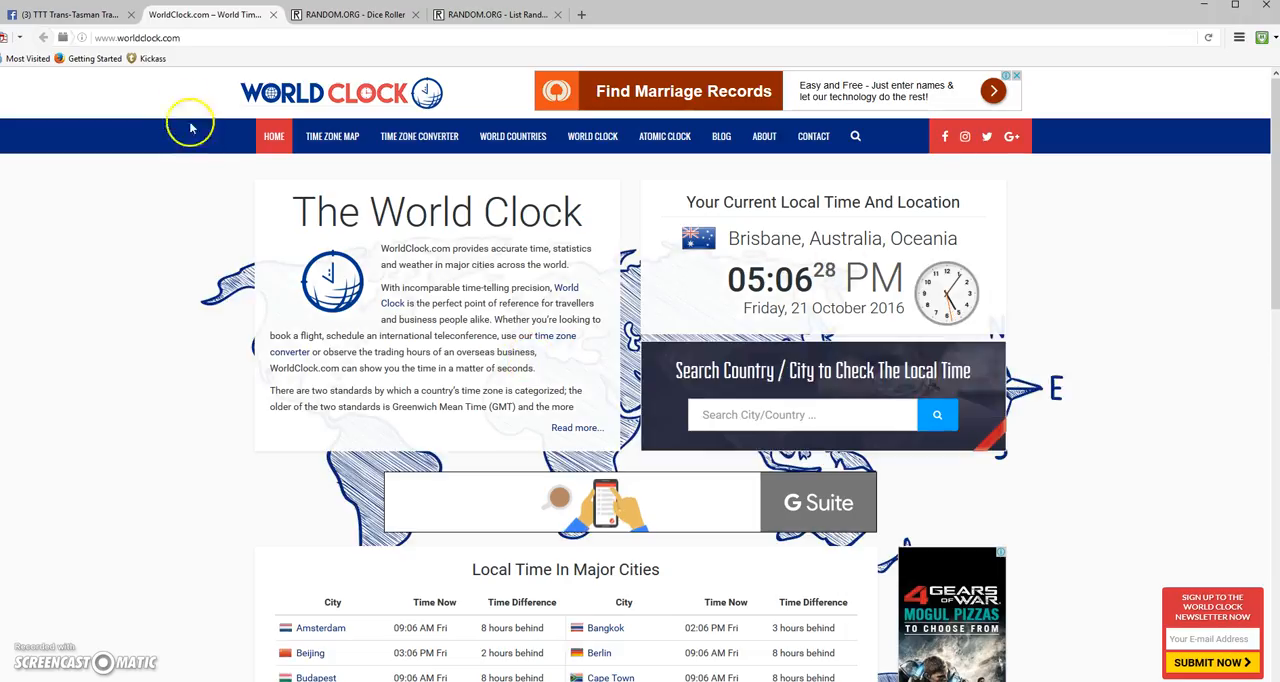
{"action": "left_click", "coordinate": [70, 14]}
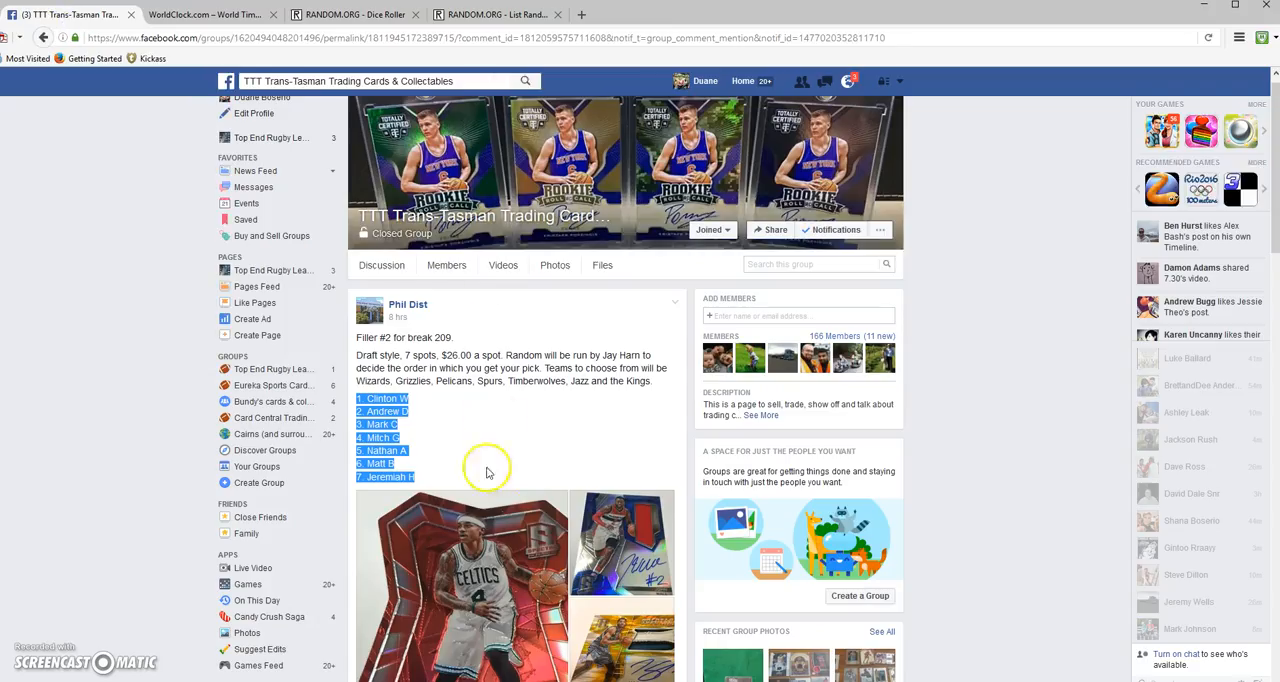
{"action": "scroll", "scroll_direction": "down", "scroll_amount": 3}
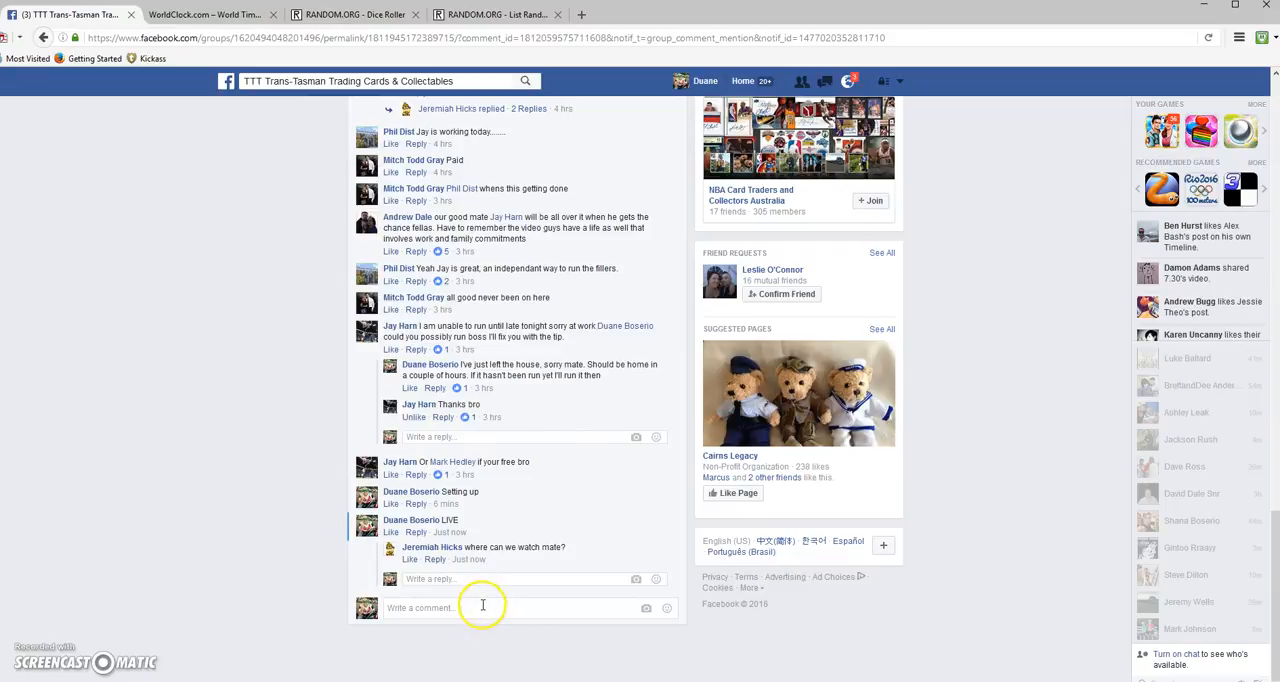
{"action": "type", "text": "COM"}
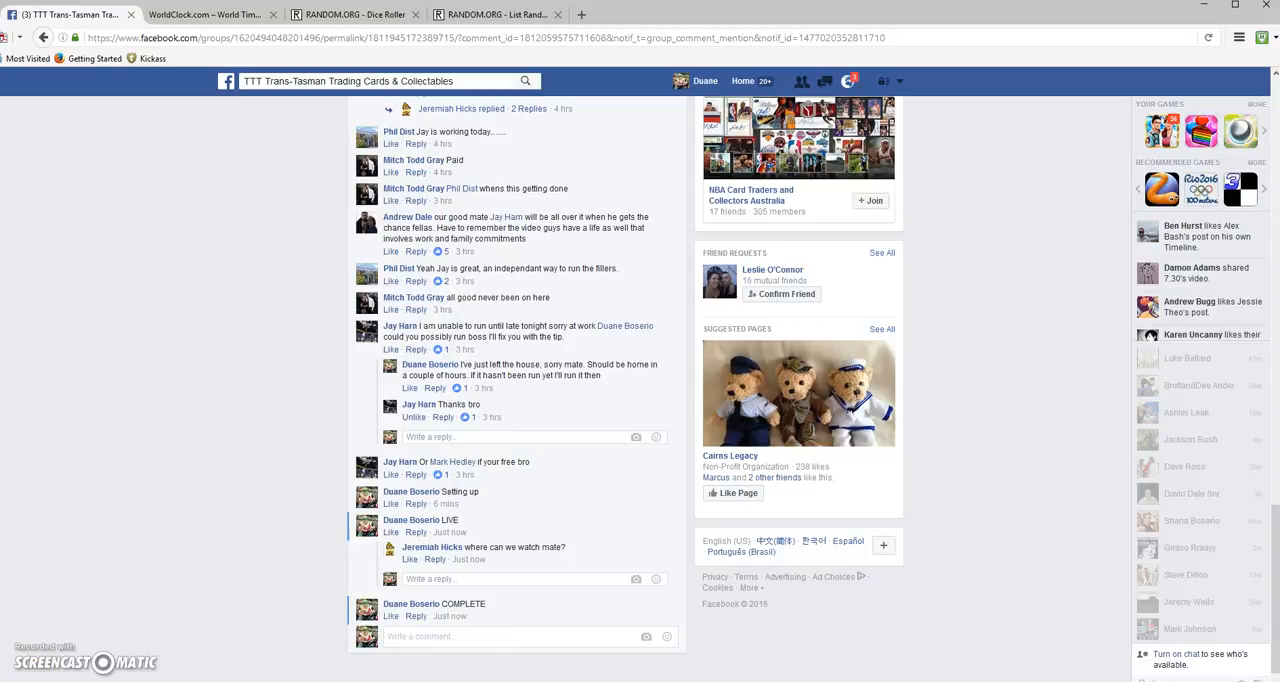
{"action": "left_click", "coordinate": [430, 636]}
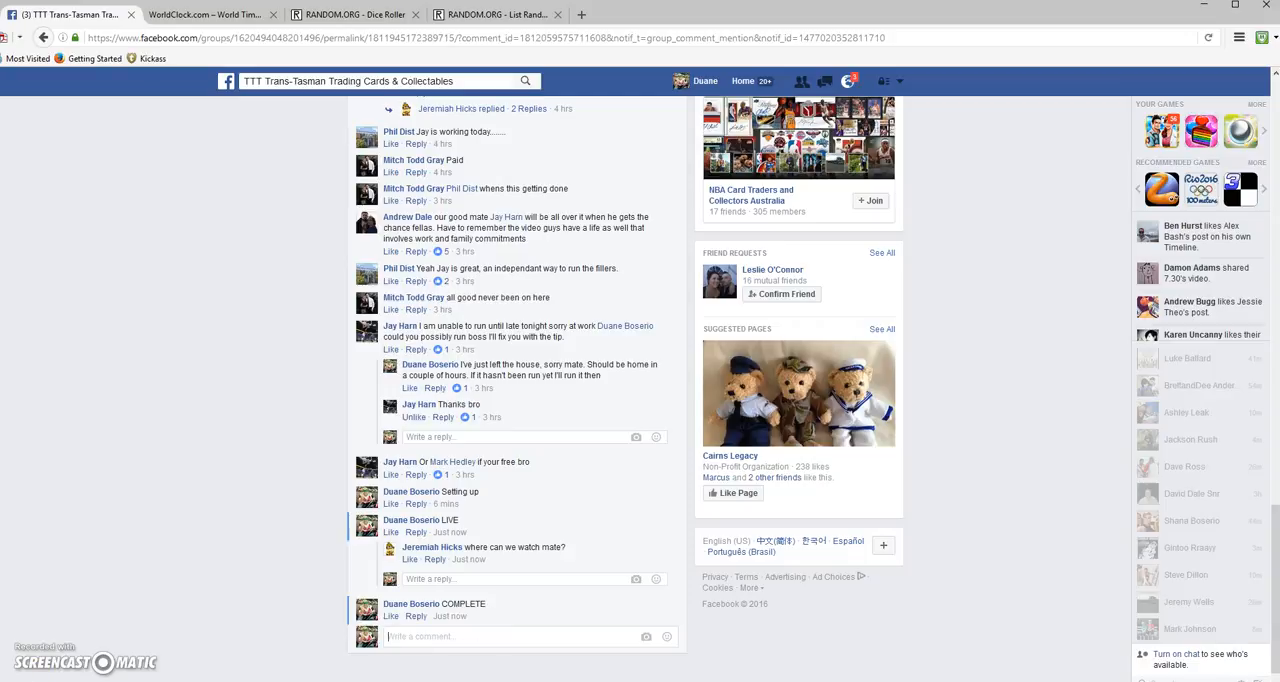